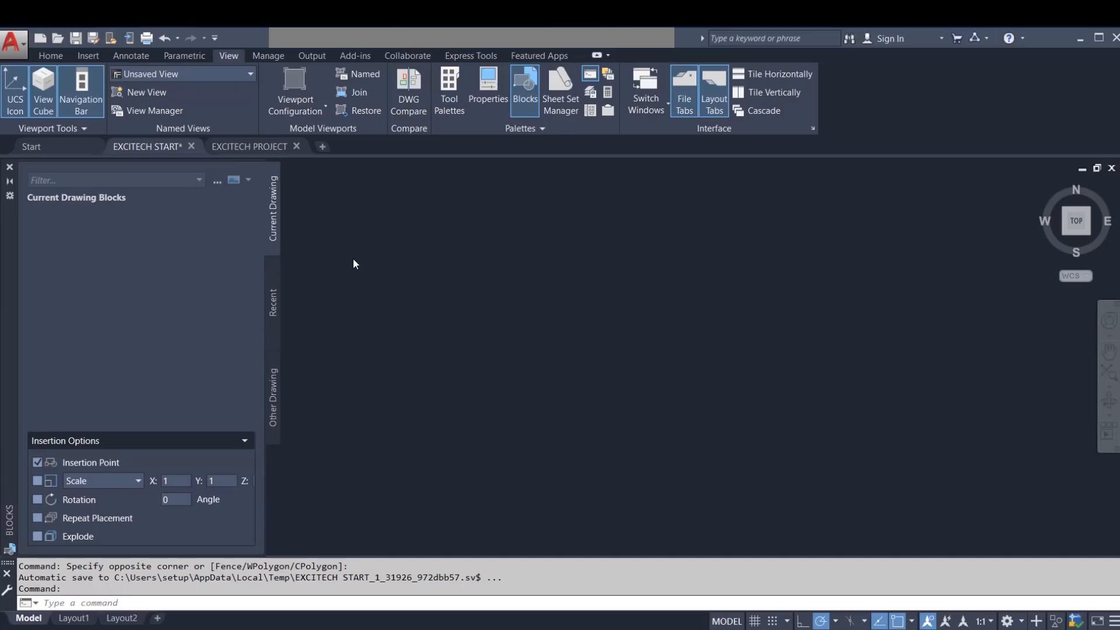
Show the Insert tool's choices: Recent Blocks and Blocks from Other Drawings
click(51, 56)
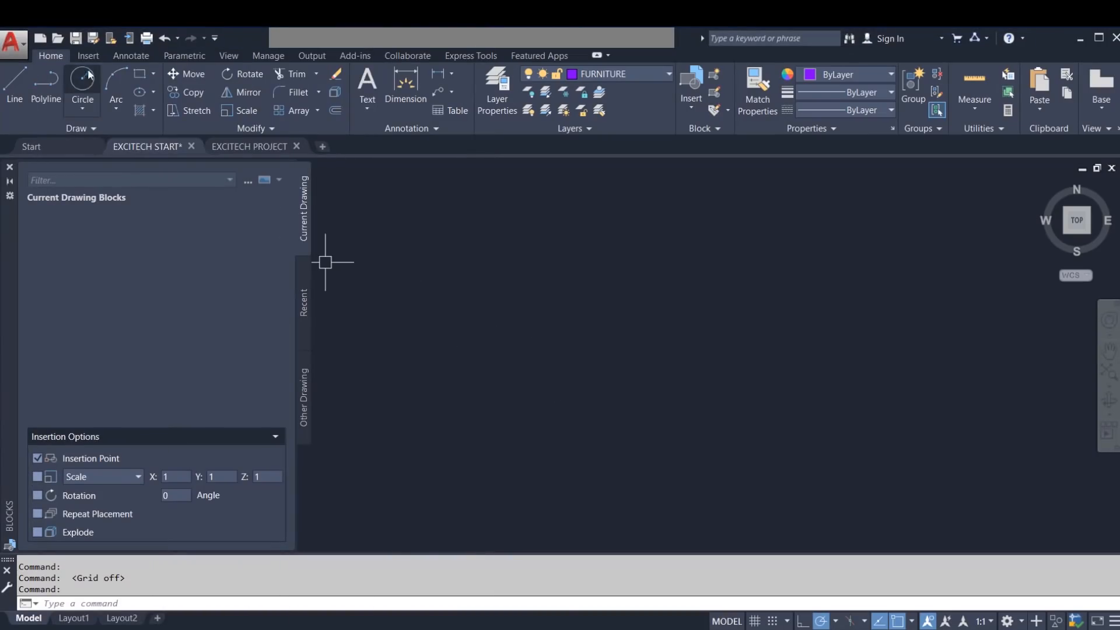
click(88, 56)
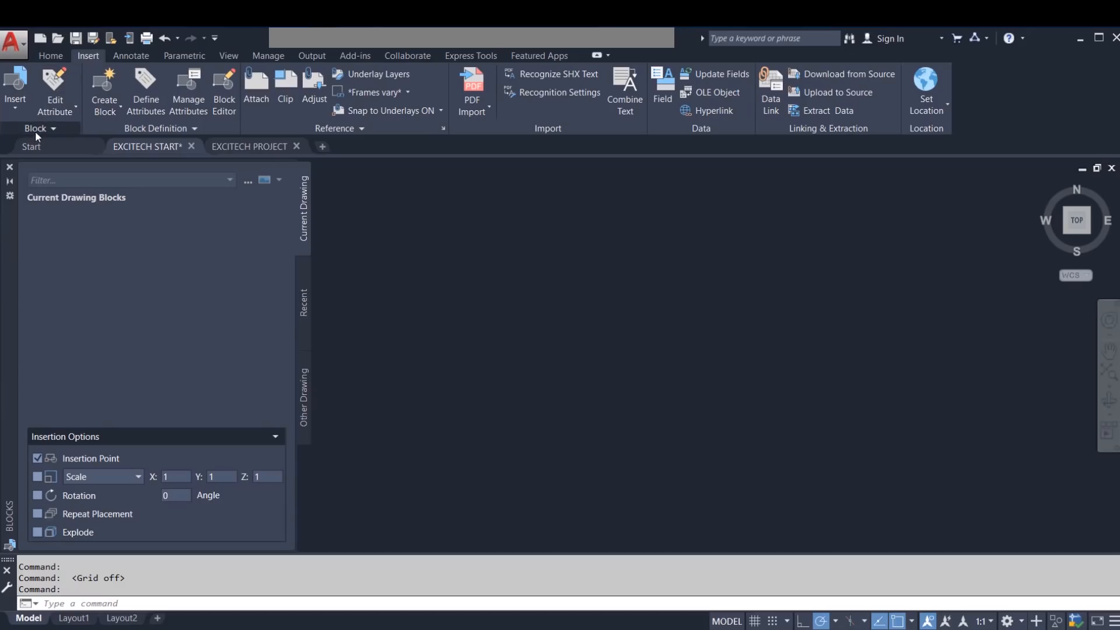
click(14, 90)
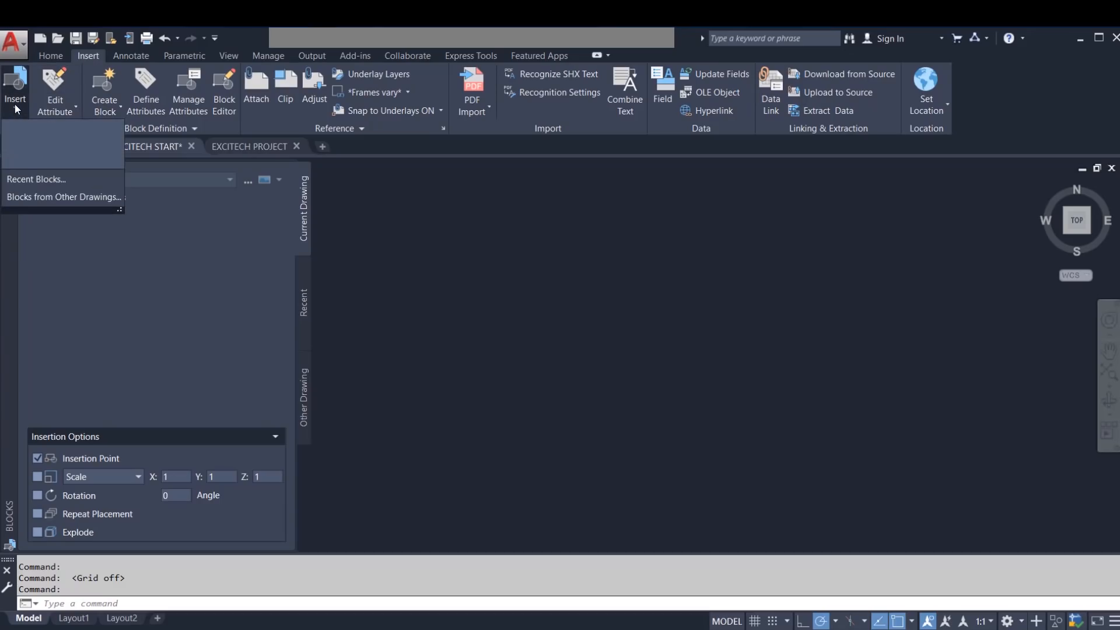
mouse_move(36, 180)
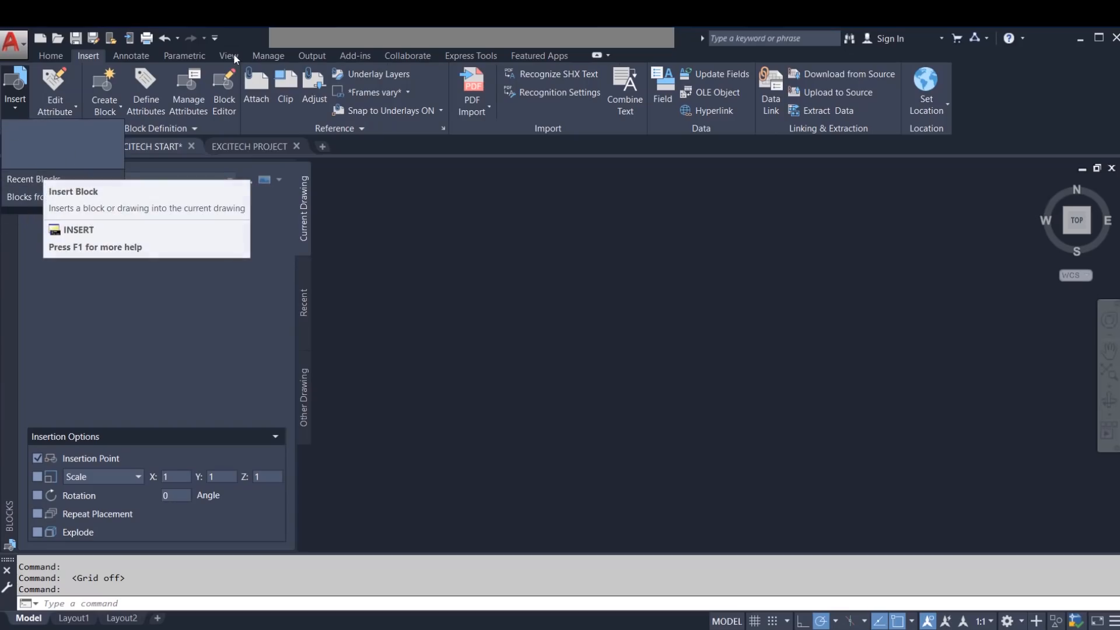
Make EXCITECH PROJECT the active drawing so the Blocks palette lists ARM CHAIR, CHAIR and TABLE
click(227, 56)
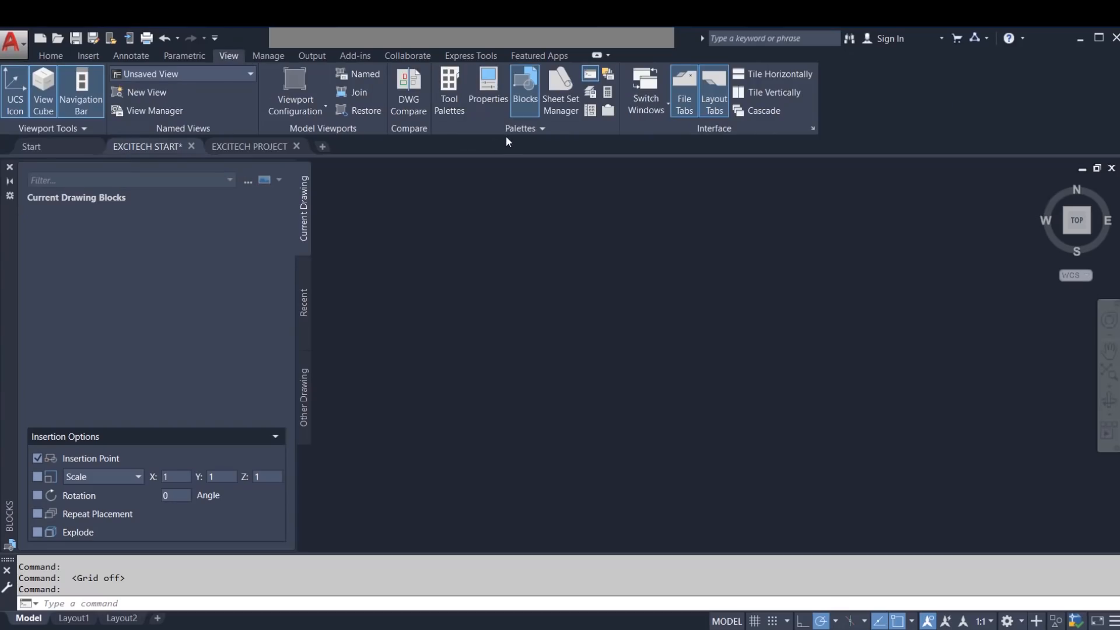
mouse_move(524, 90)
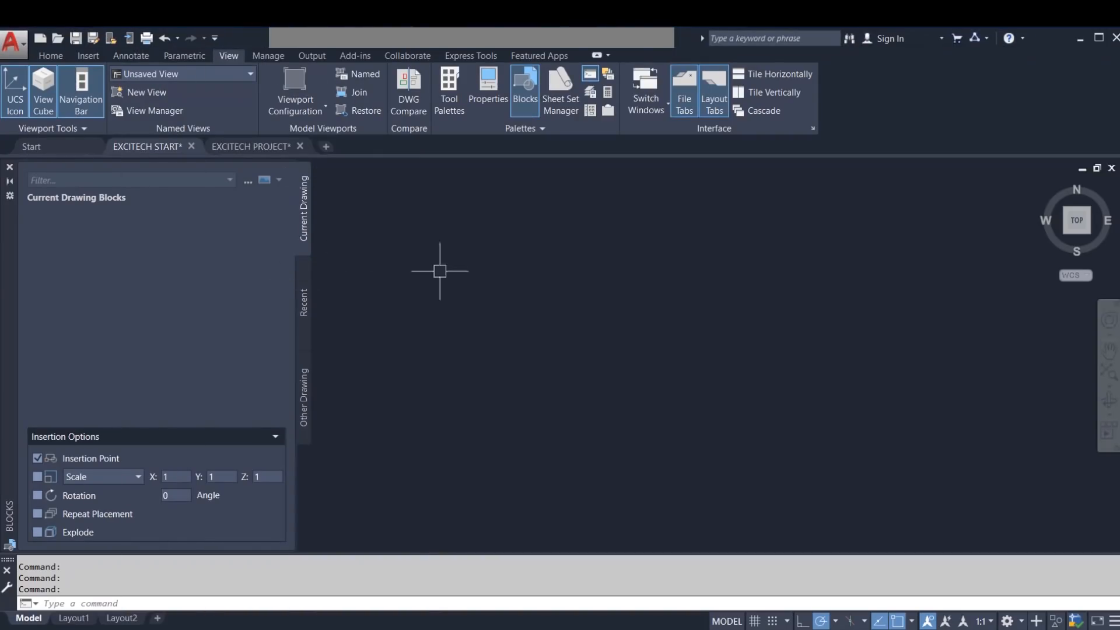
mouse_move(465, 299)
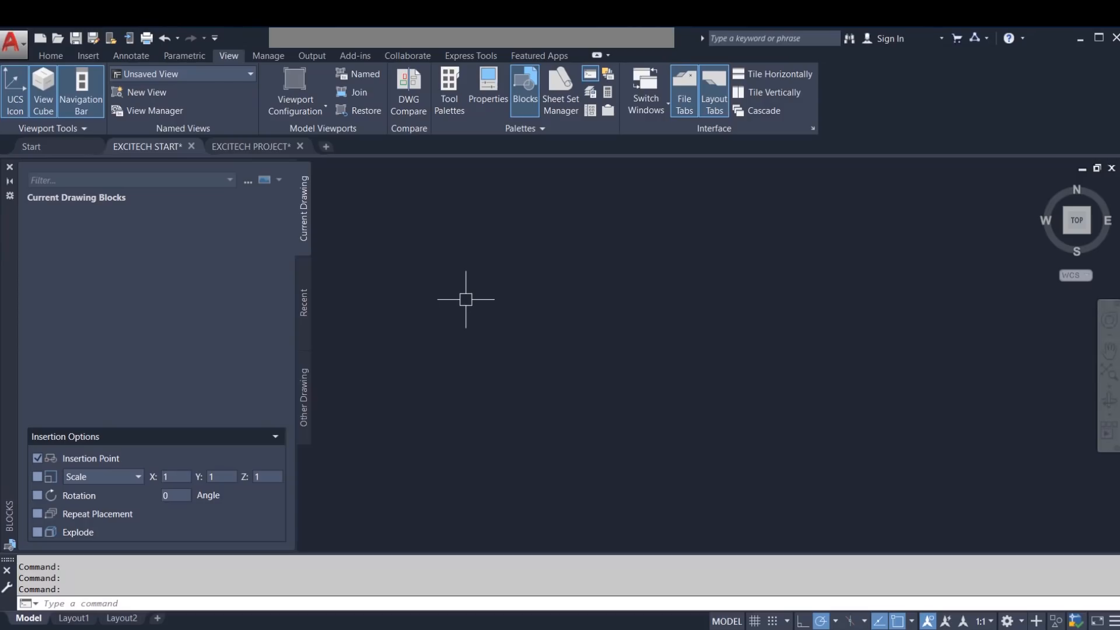
mouse_move(469, 300)
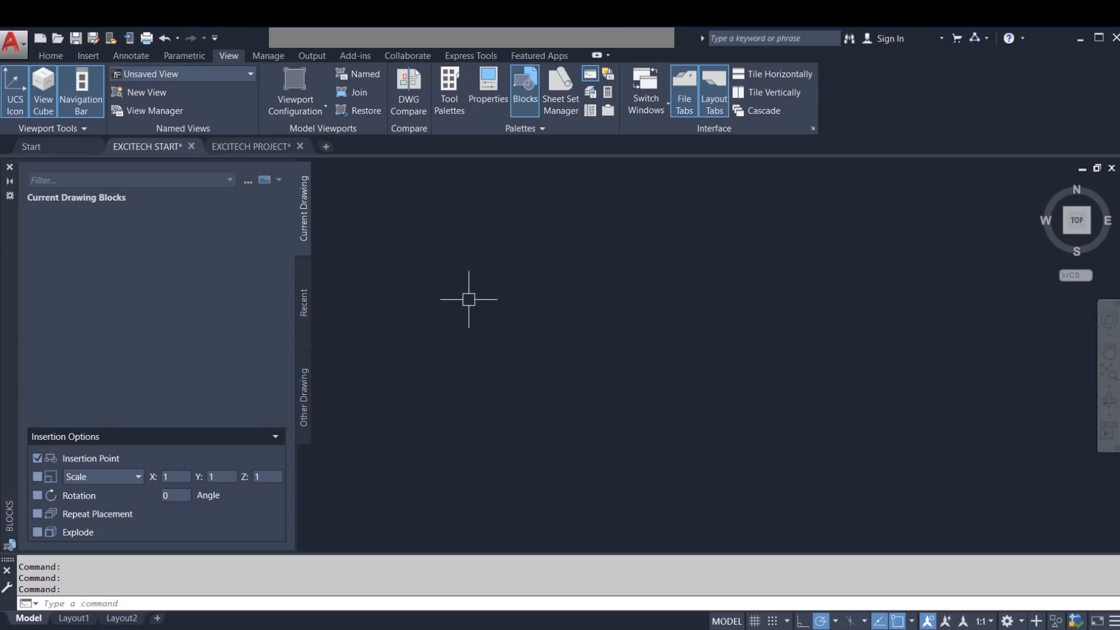
mouse_move(340, 219)
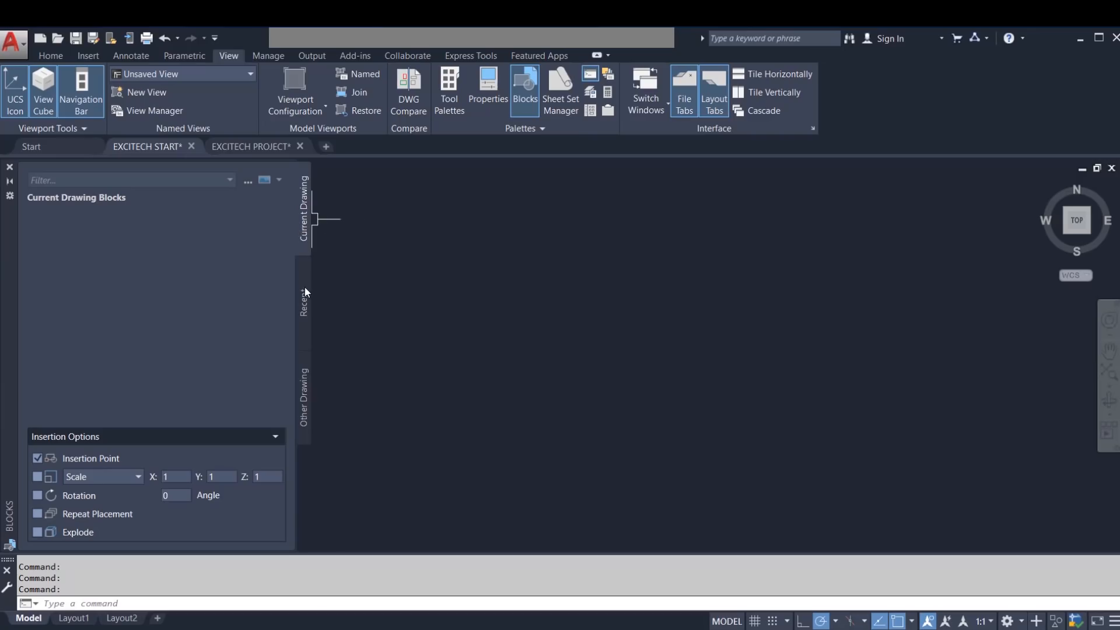
click(302, 396)
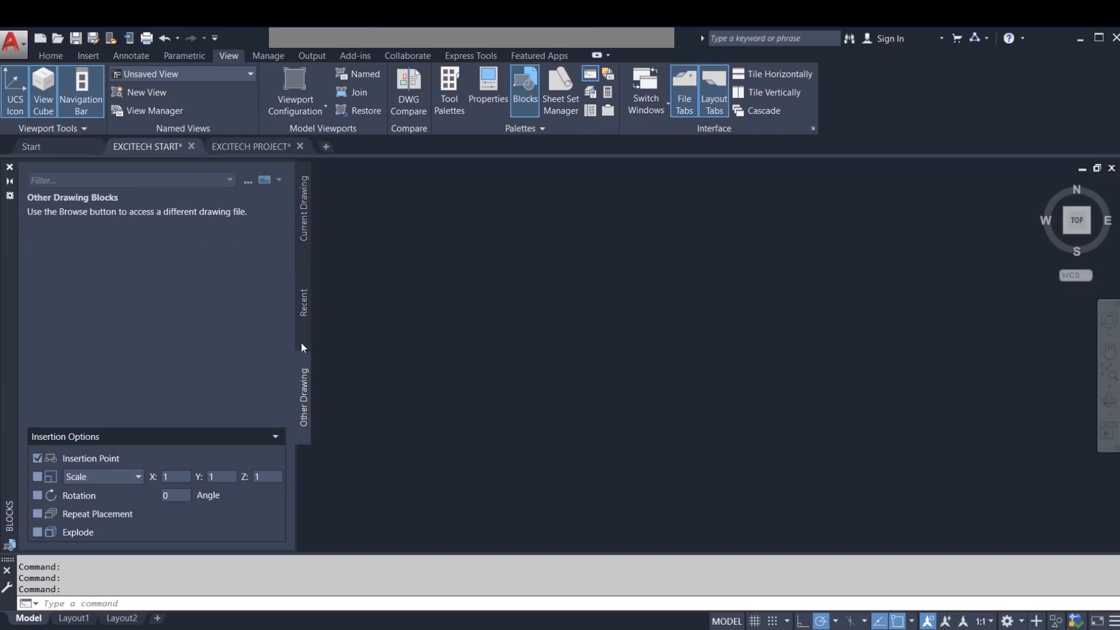
click(251, 147)
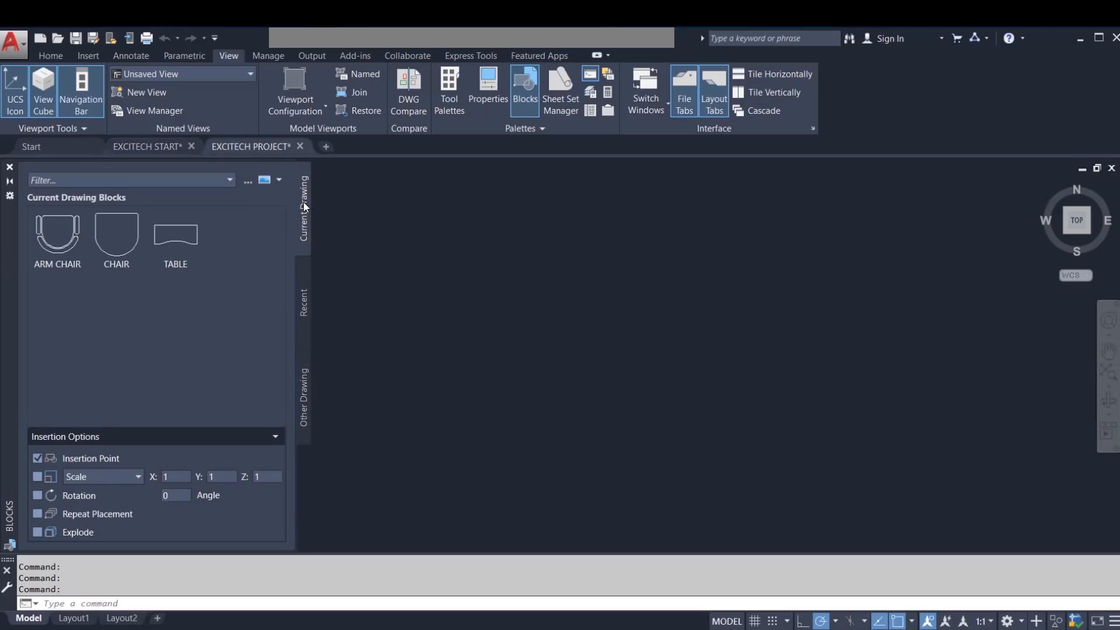
Insert an ARM CHAIR block, see it under Recent, then return to EXCITECH START
click(175, 235)
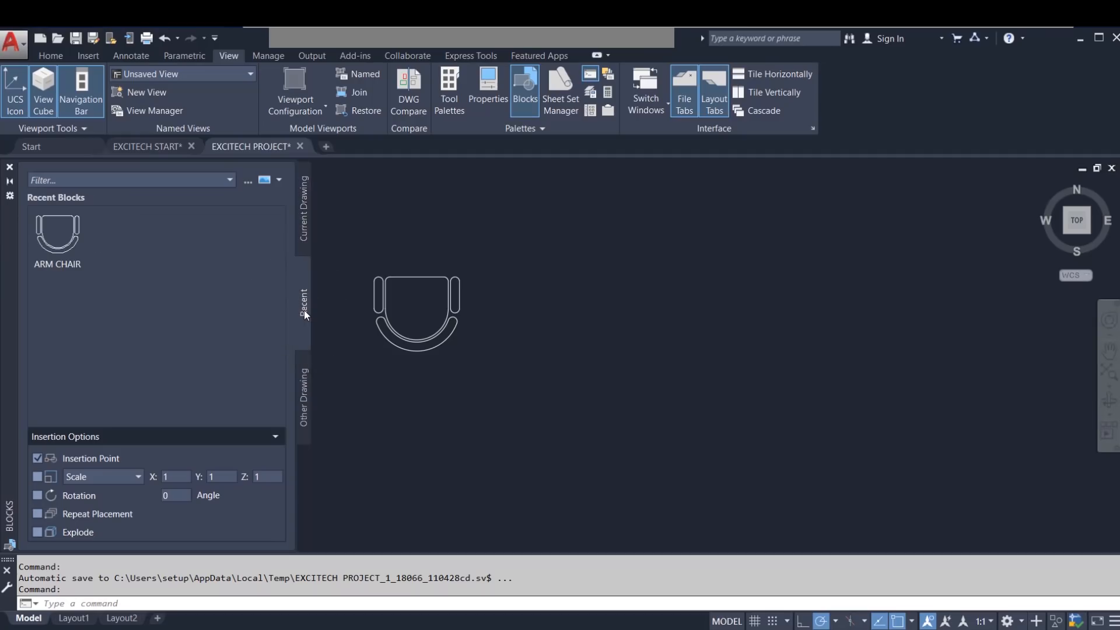
mouse_move(317, 313)
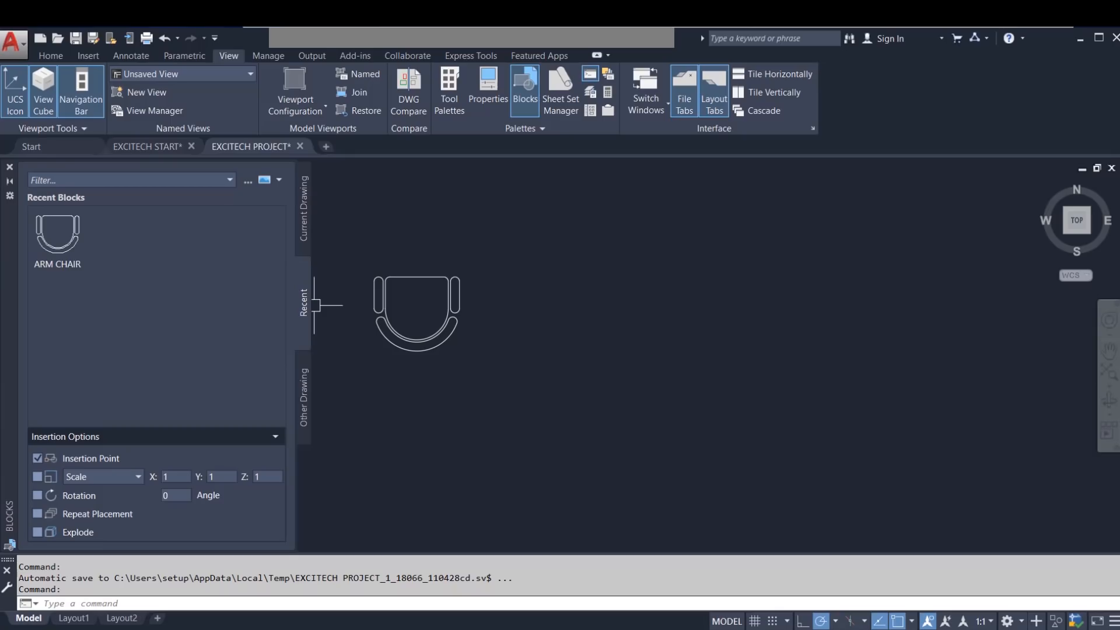
mouse_move(227, 297)
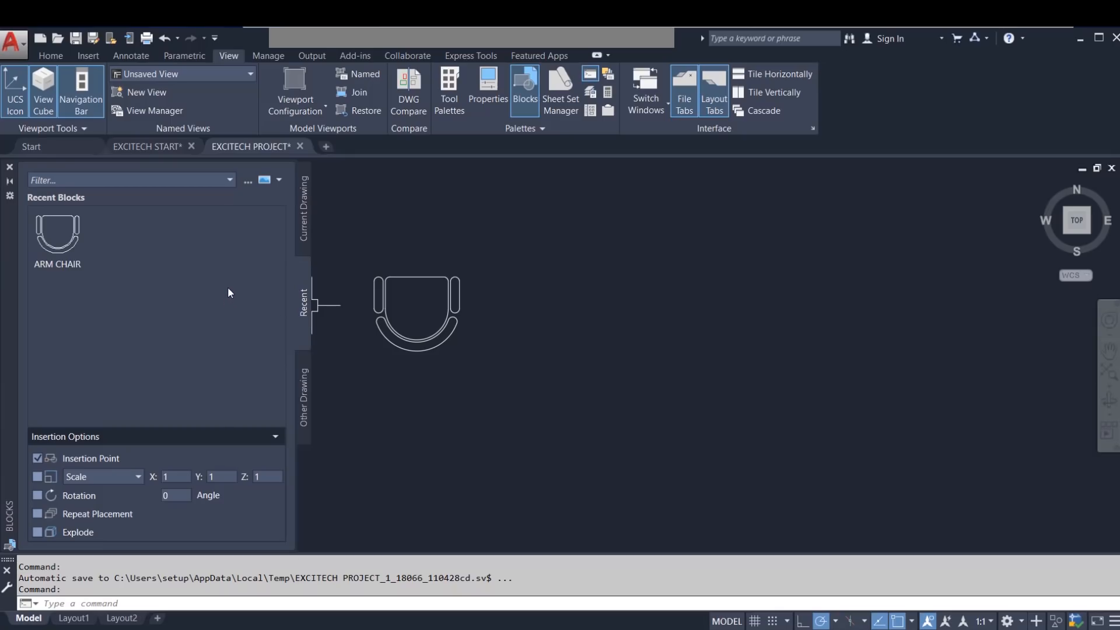
mouse_move(158, 281)
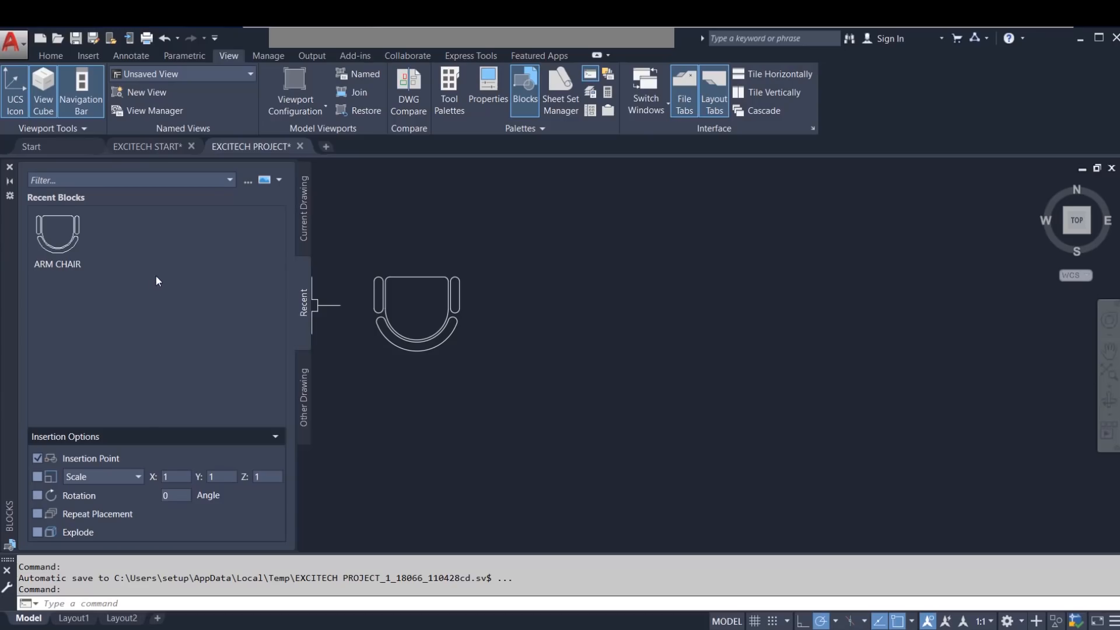
mouse_move(96, 265)
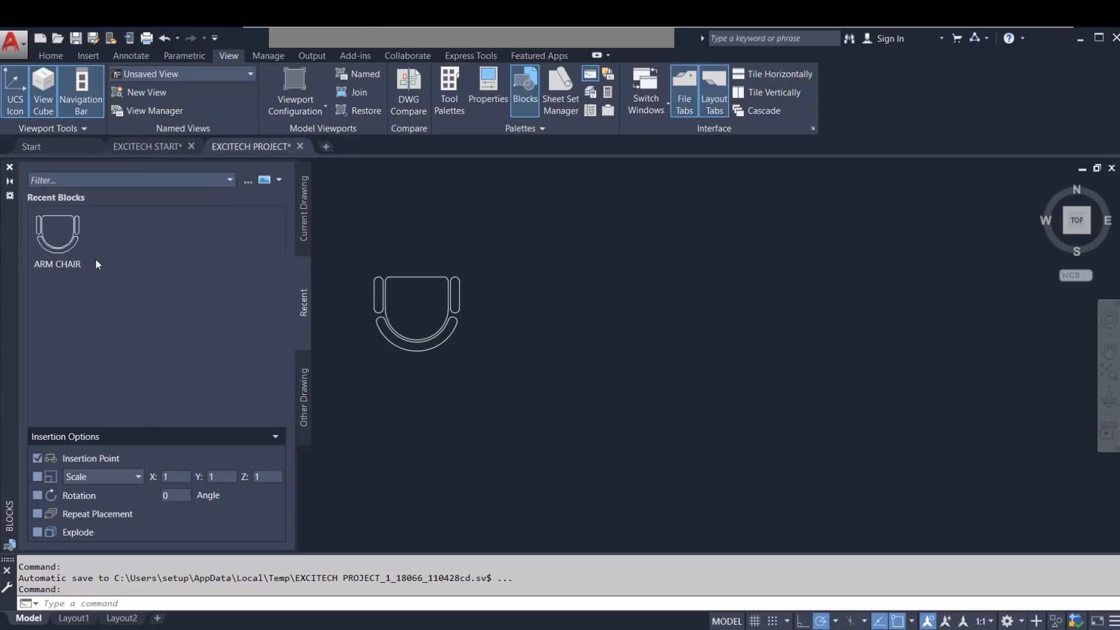
right_click(57, 232)
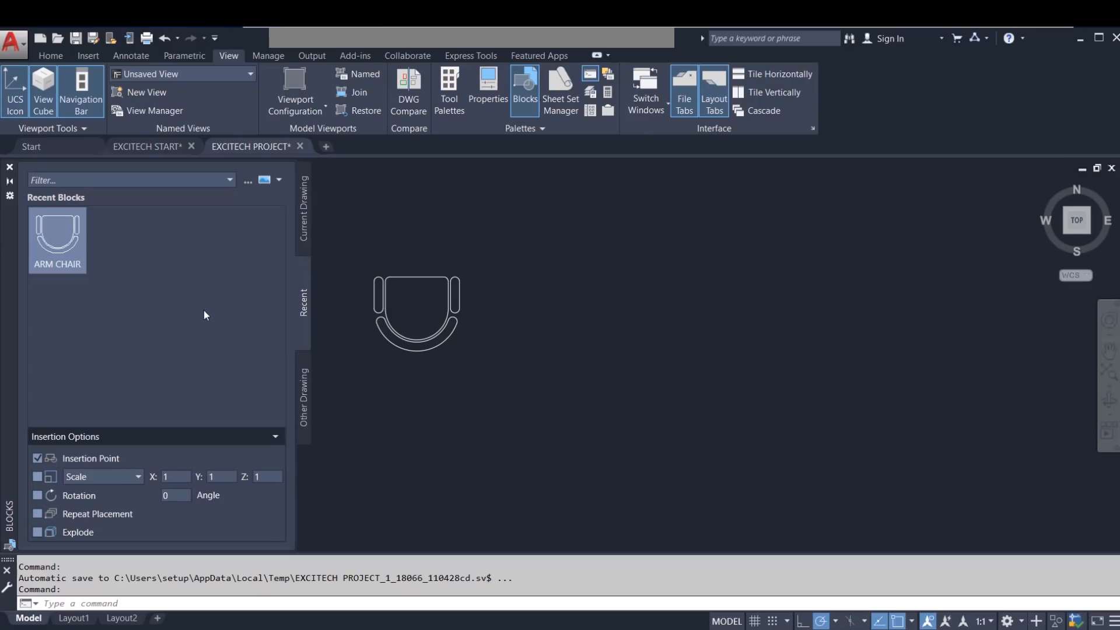
mouse_move(210, 313)
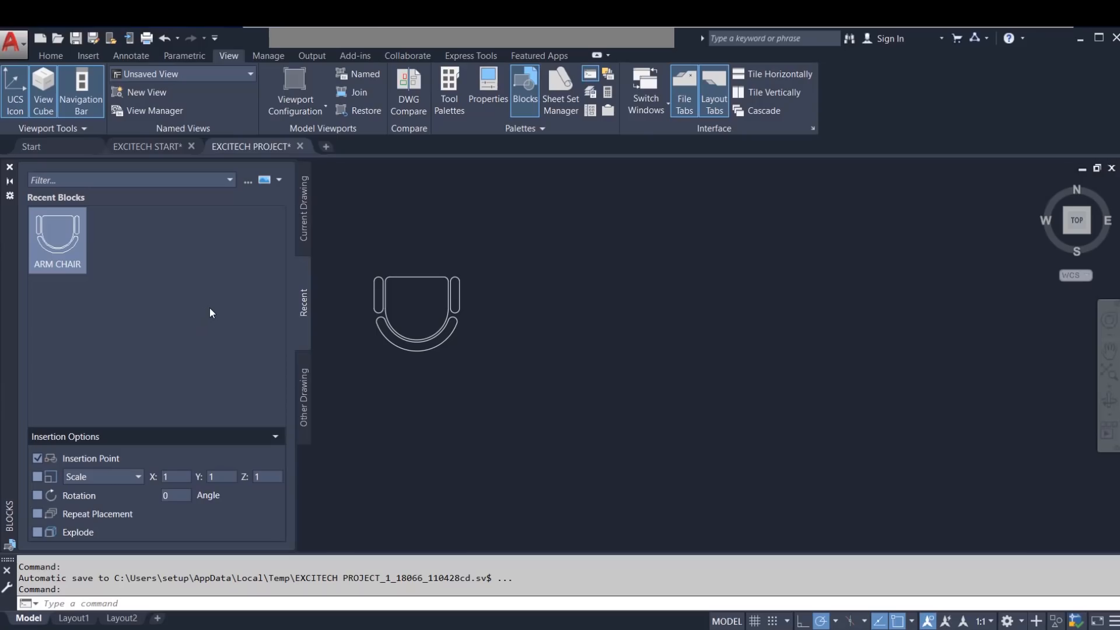
mouse_move(175, 222)
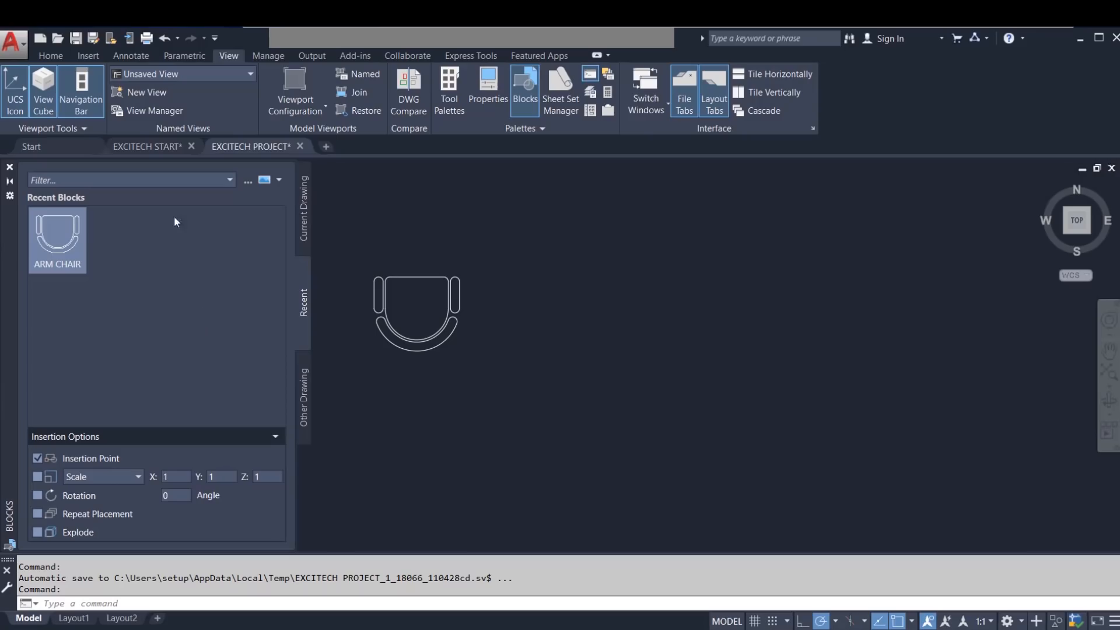
click(147, 147)
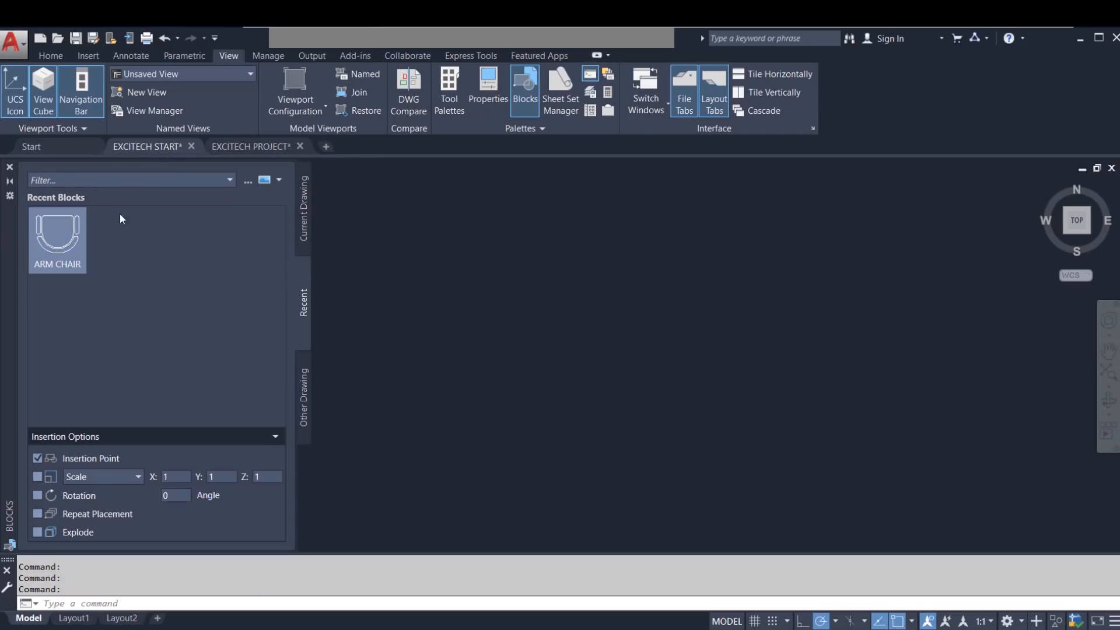
mouse_move(325, 147)
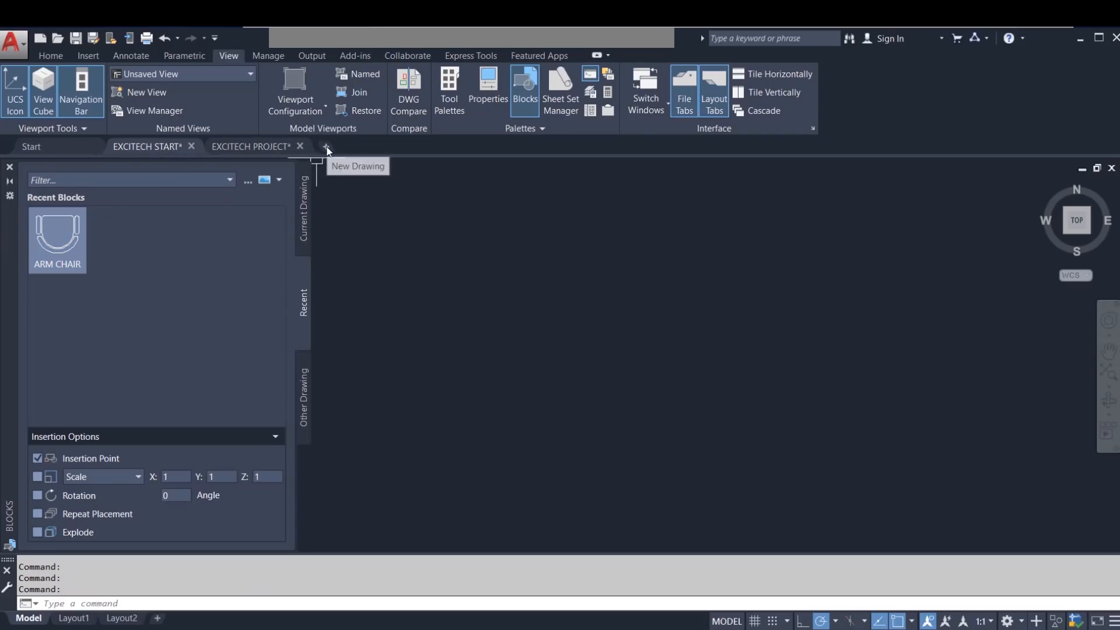
Load blocks from Home - Space Planner.dwg into the palette and pick the Hutch block
click(326, 147)
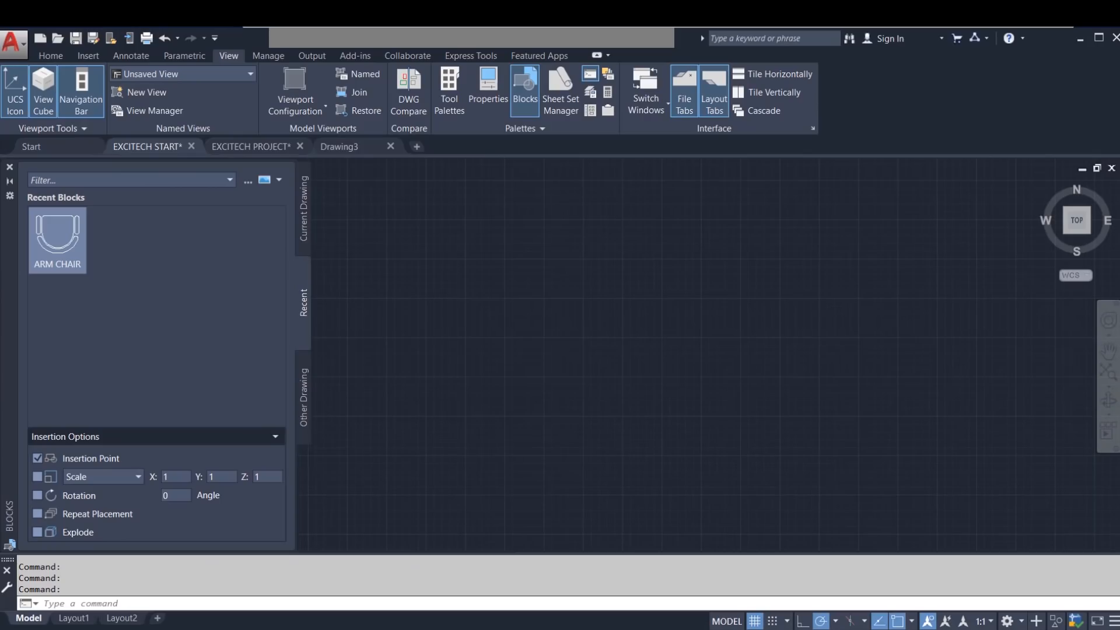
mouse_move(400, 358)
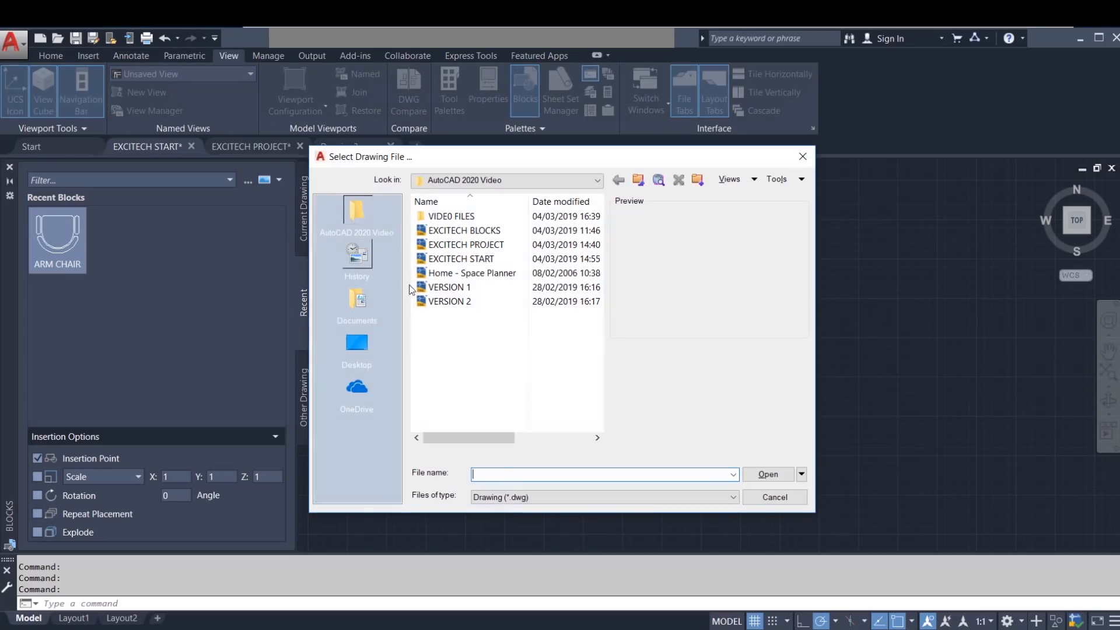
click(471, 273)
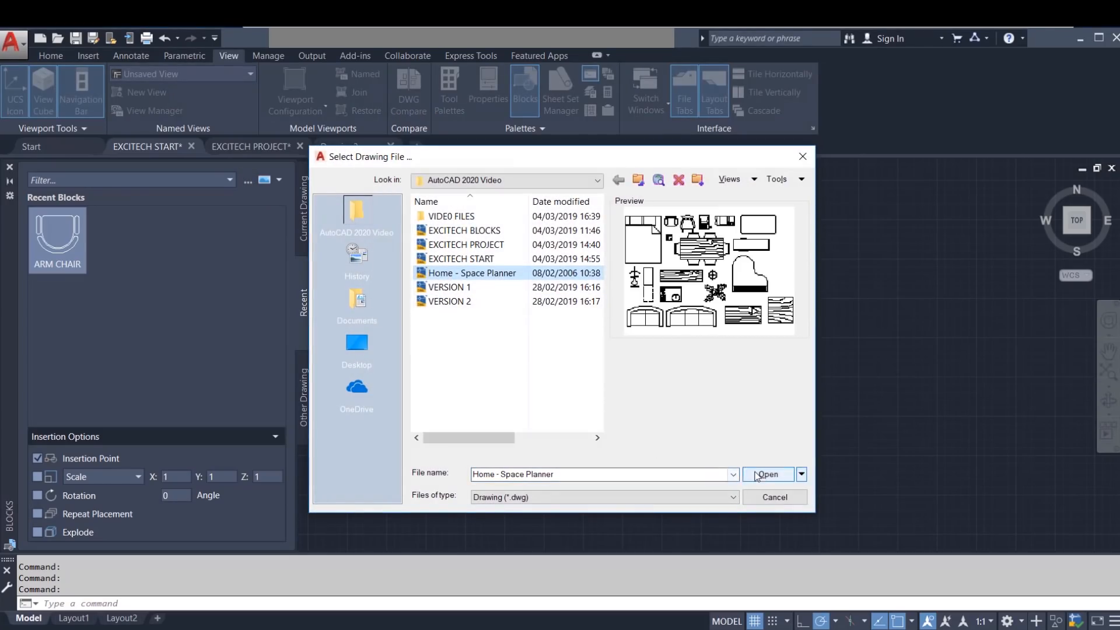
click(768, 475)
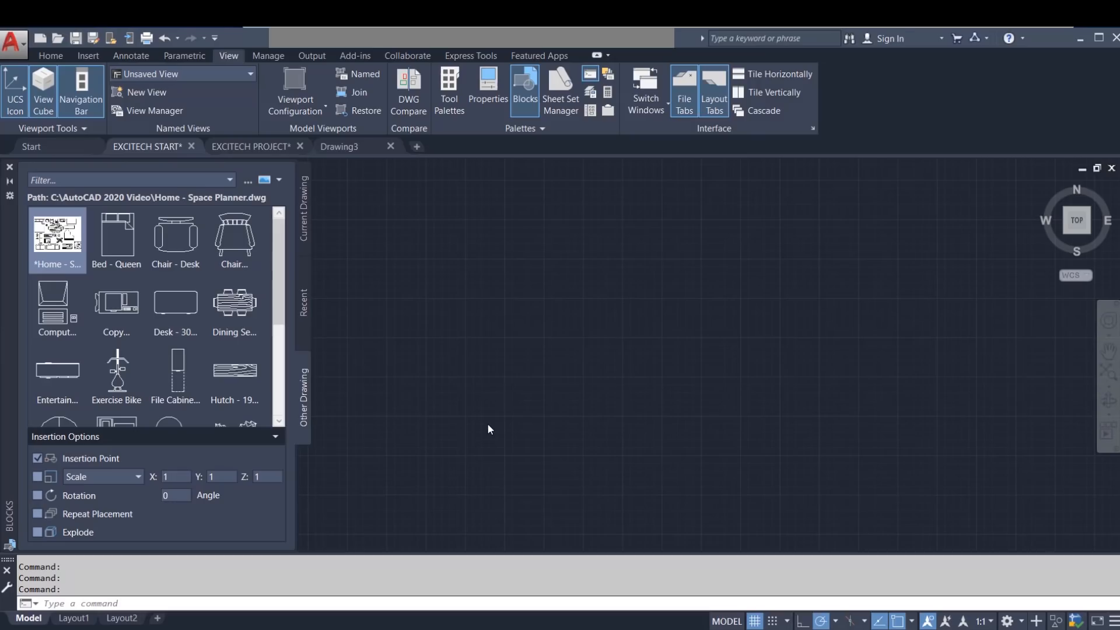
mouse_move(462, 426)
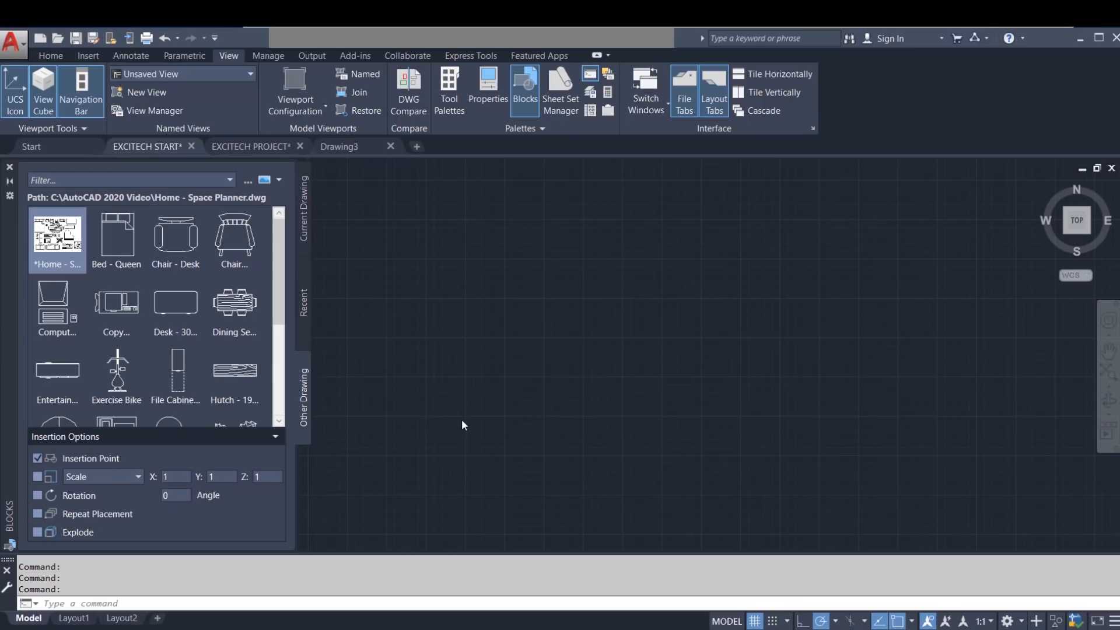
mouse_move(403, 421)
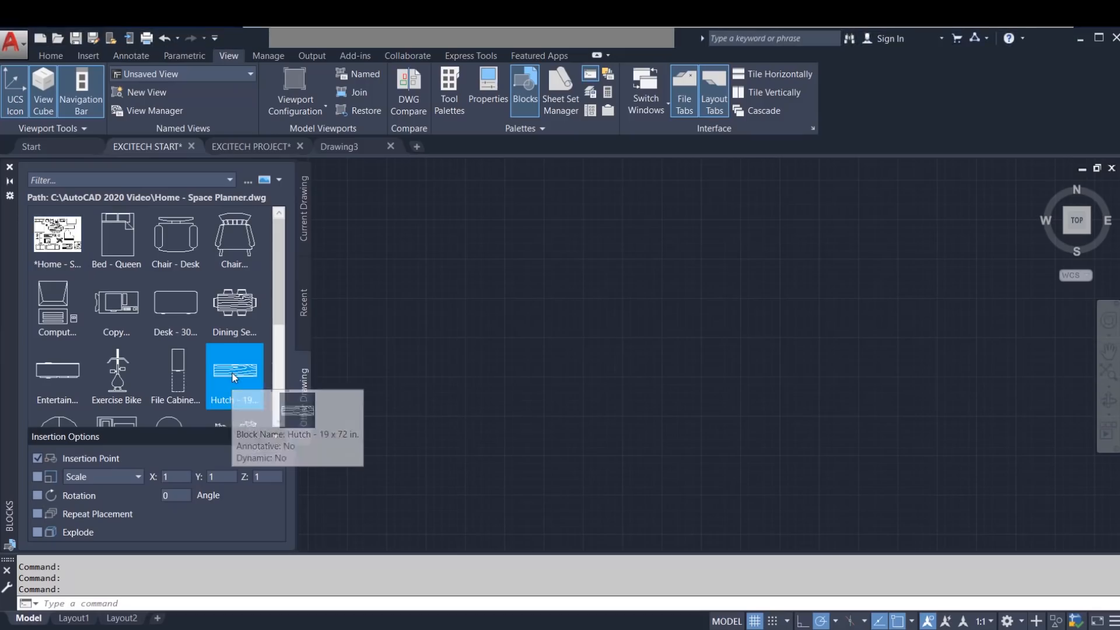
click(37, 513)
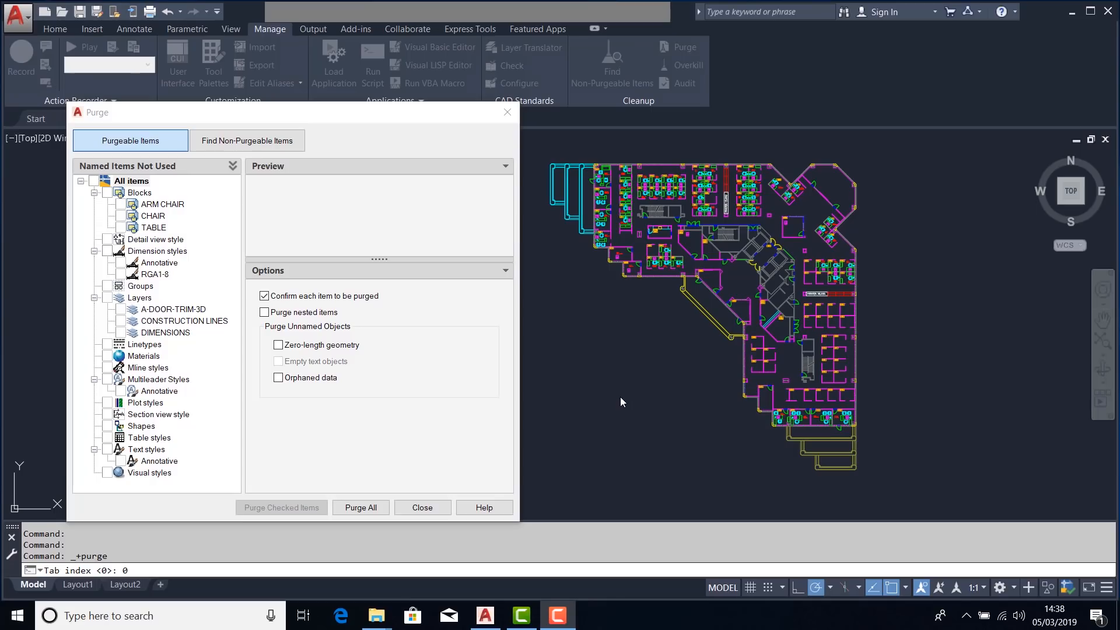
mouse_move(619, 399)
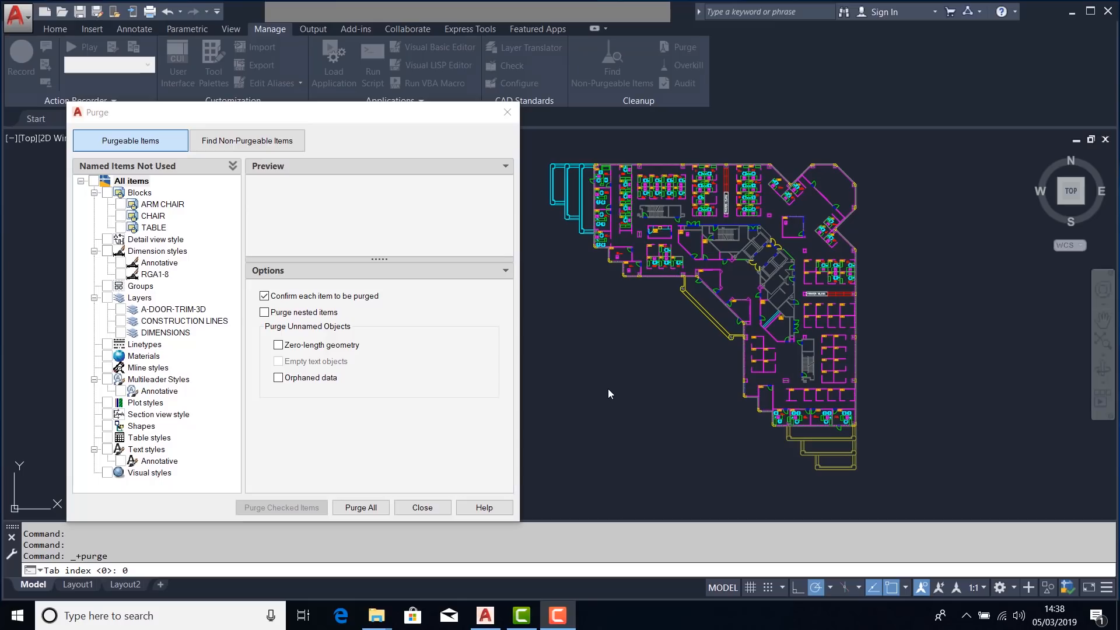
mouse_move(510, 377)
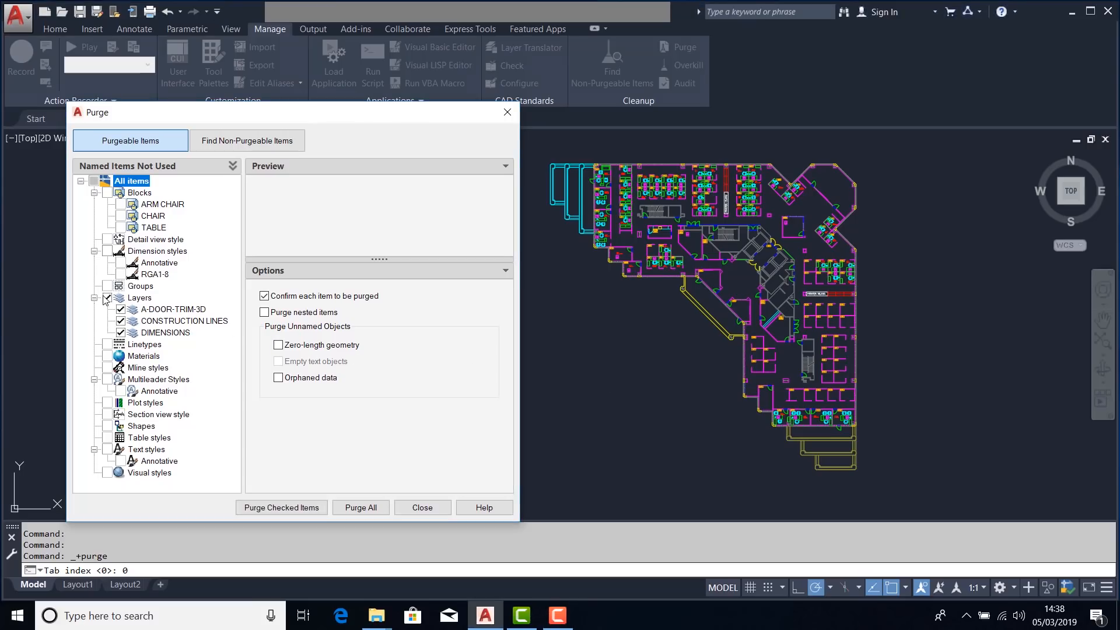
mouse_move(130, 340)
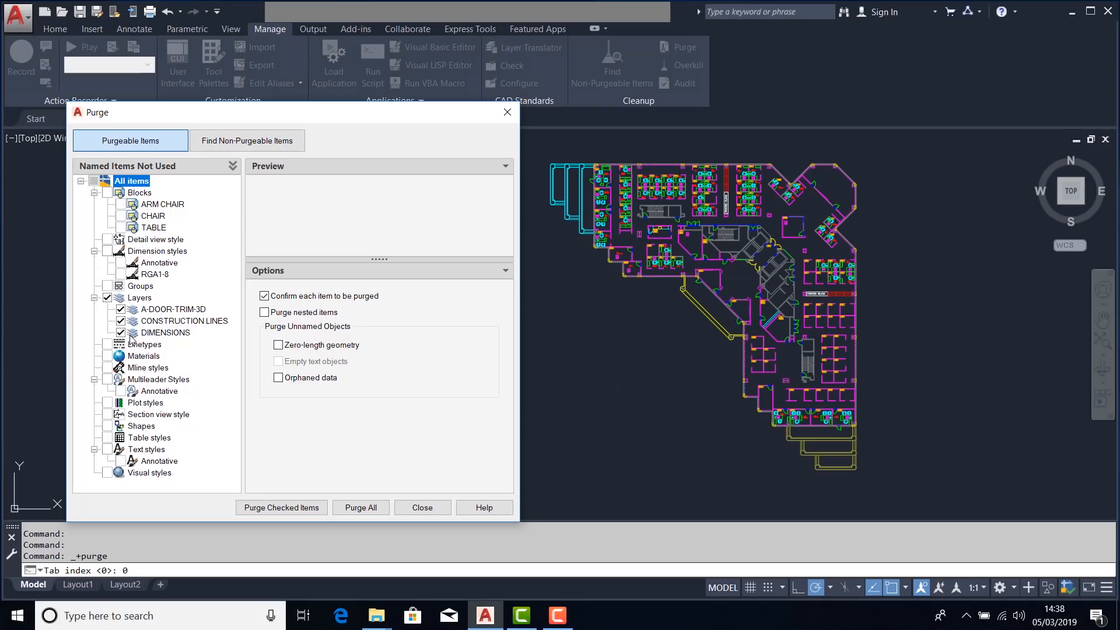
mouse_move(279, 432)
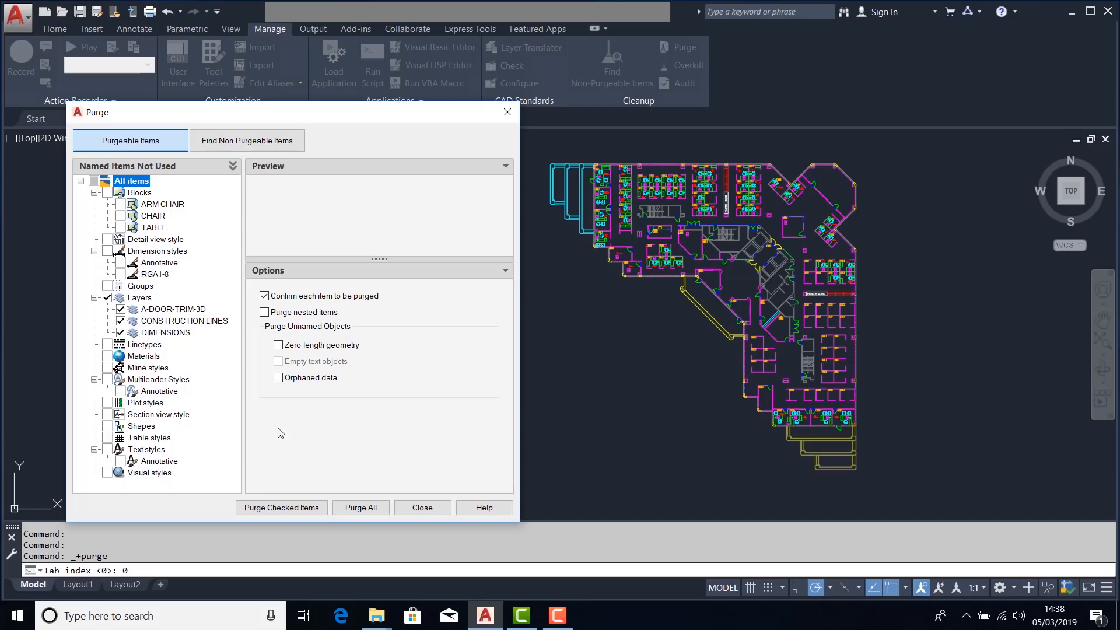
Purge all checked unused layers without prompts, then list the non-purgeable items
click(280, 507)
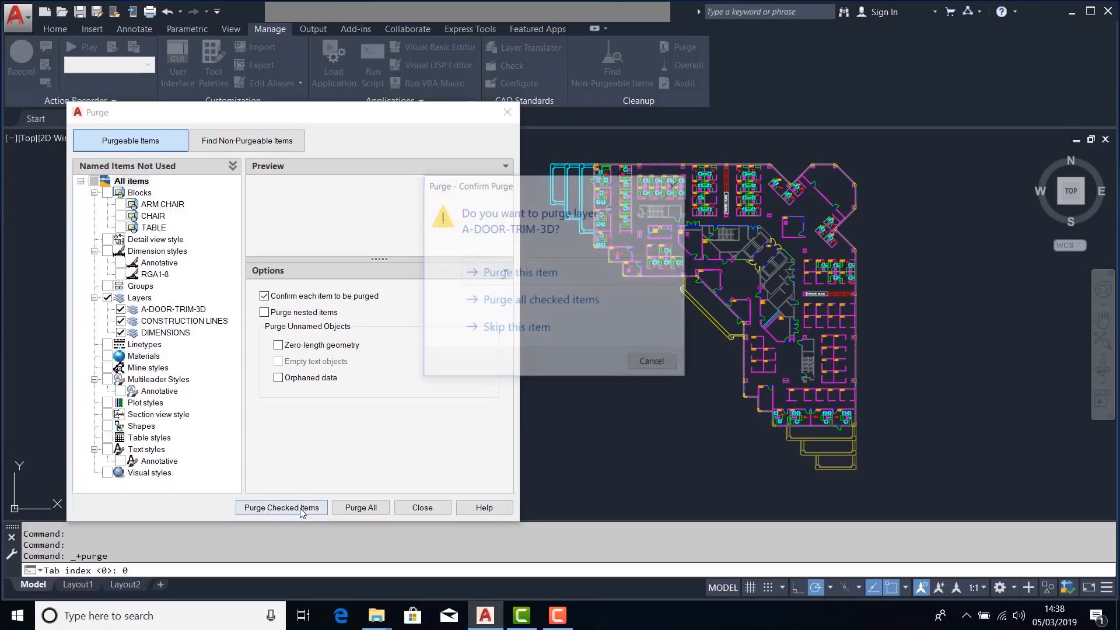
click(281, 508)
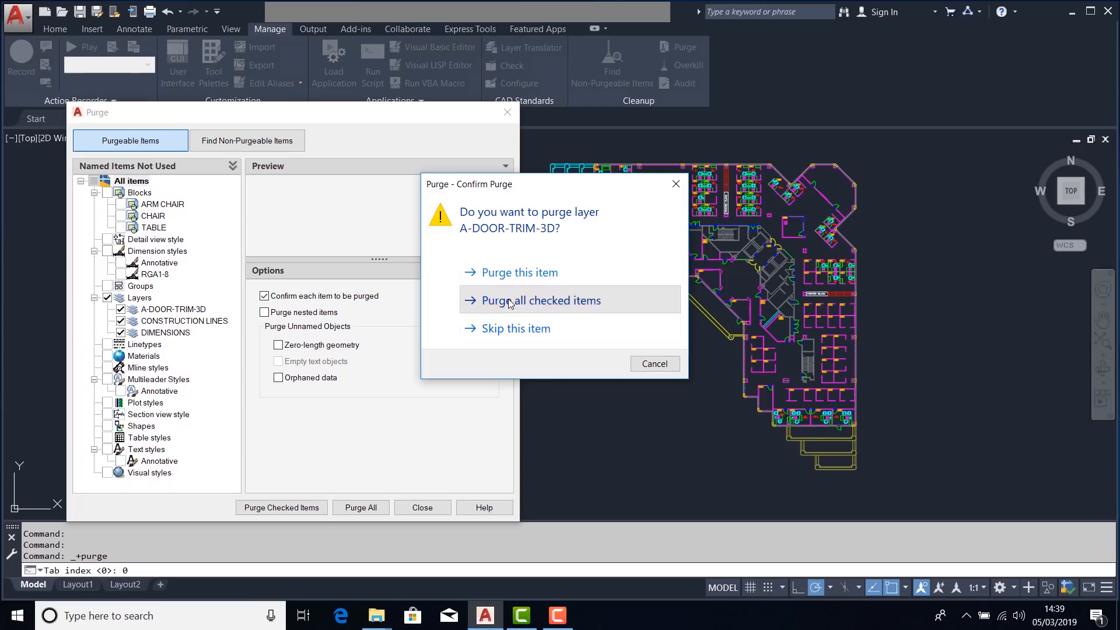
click(540, 299)
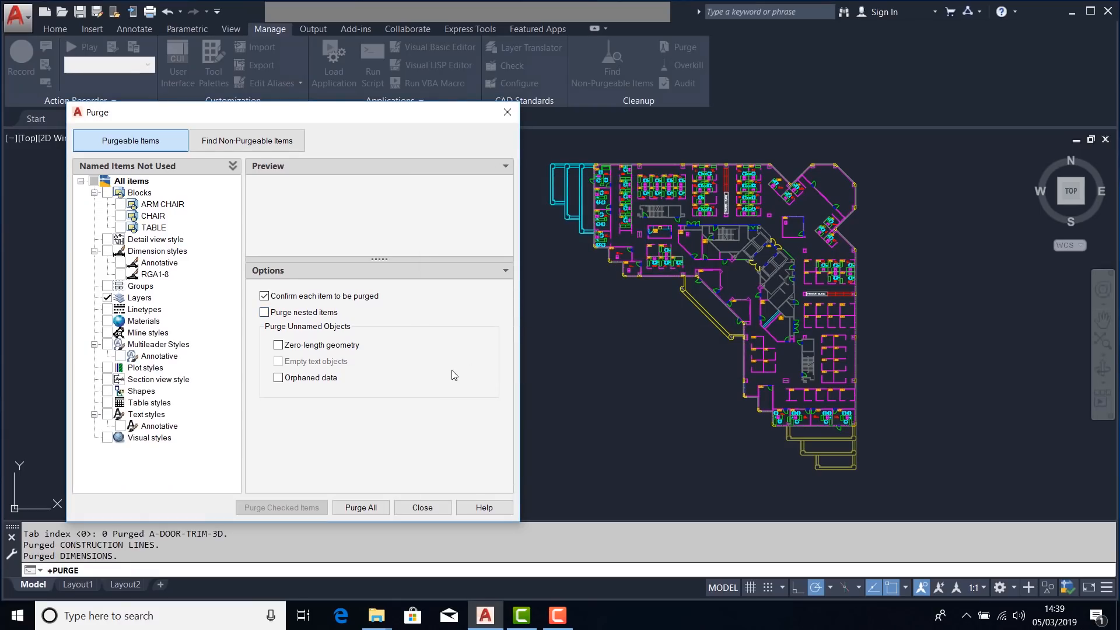
click(246, 140)
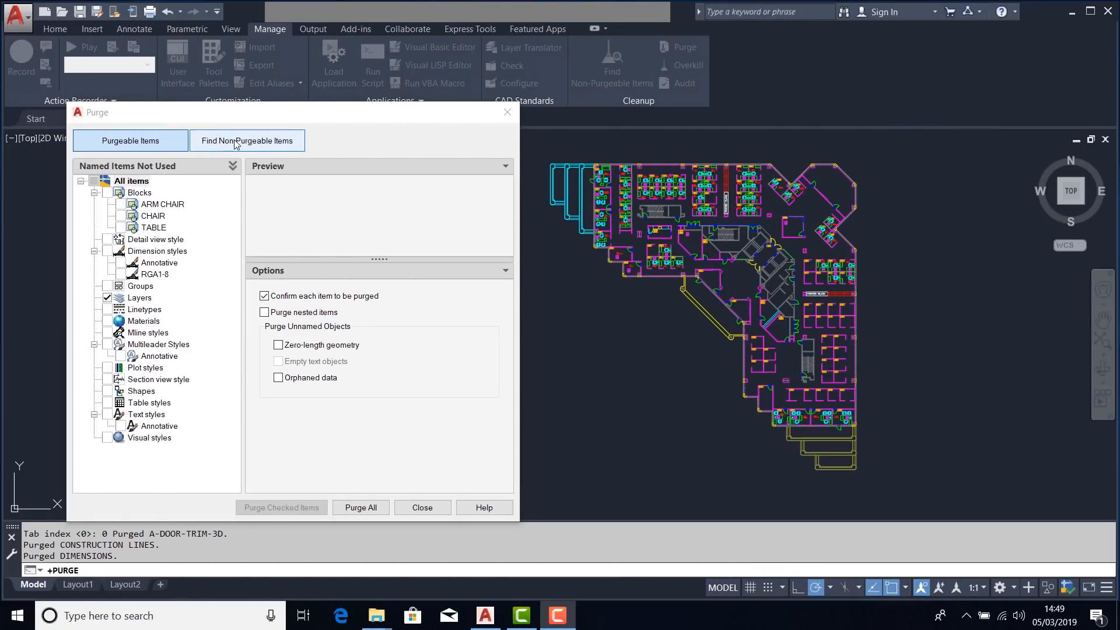
click(246, 140)
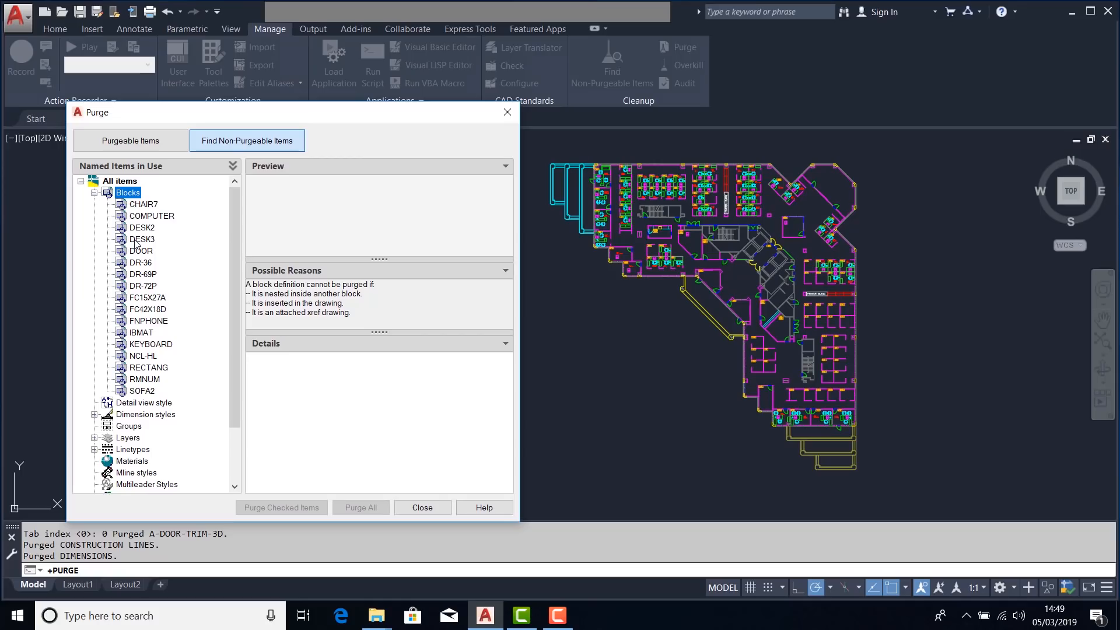
Select a non-purgeable block to see the 15 objects keeping it in use
click(147, 297)
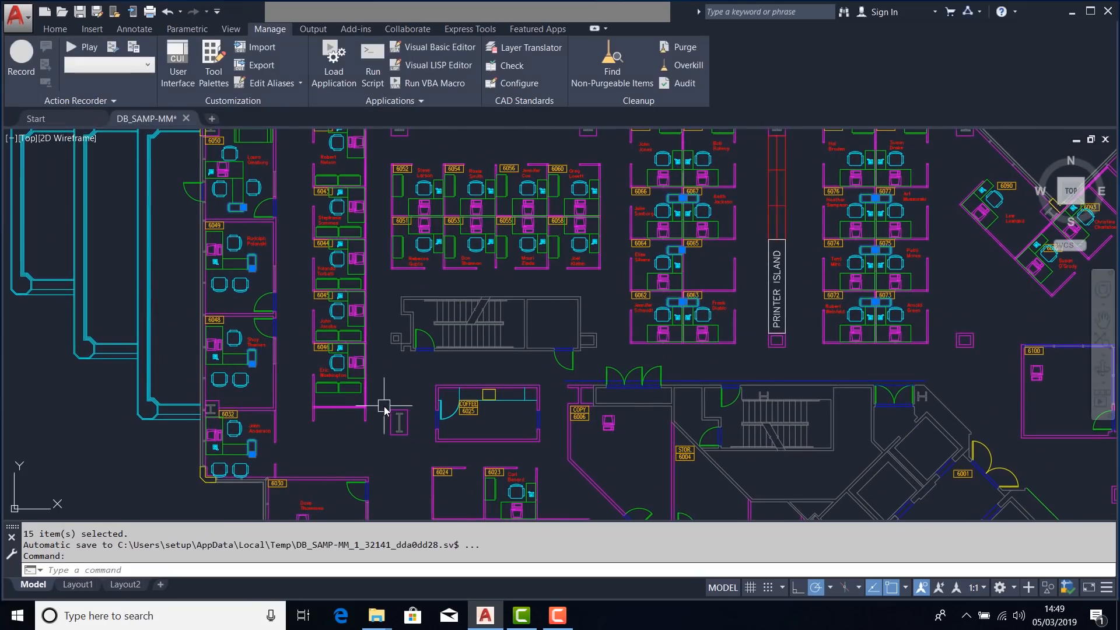
mouse_move(696, 246)
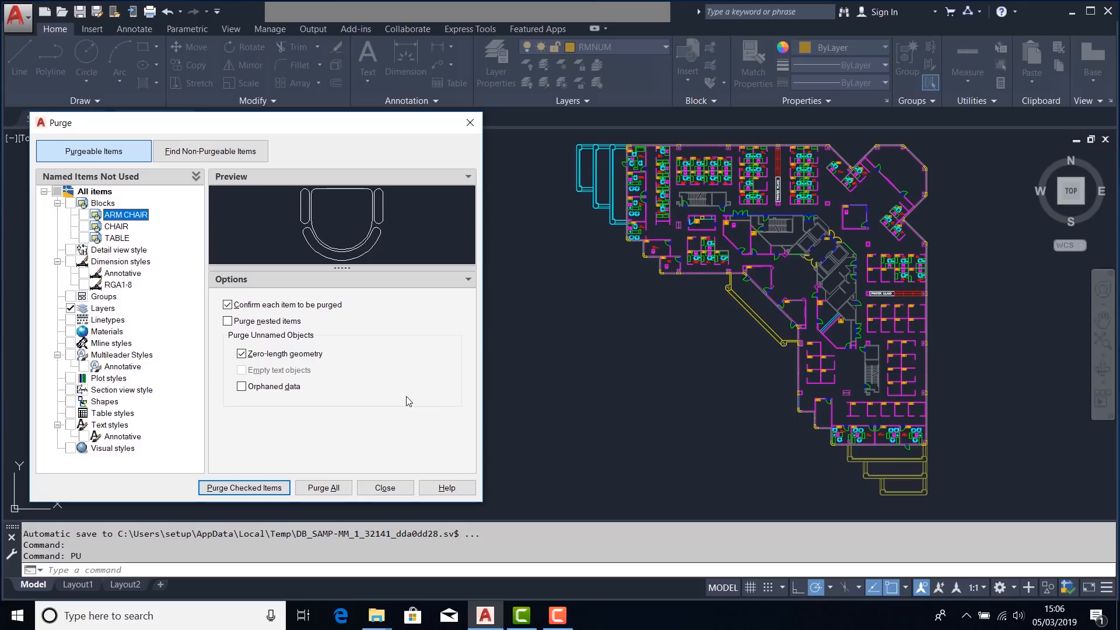
mouse_move(407, 400)
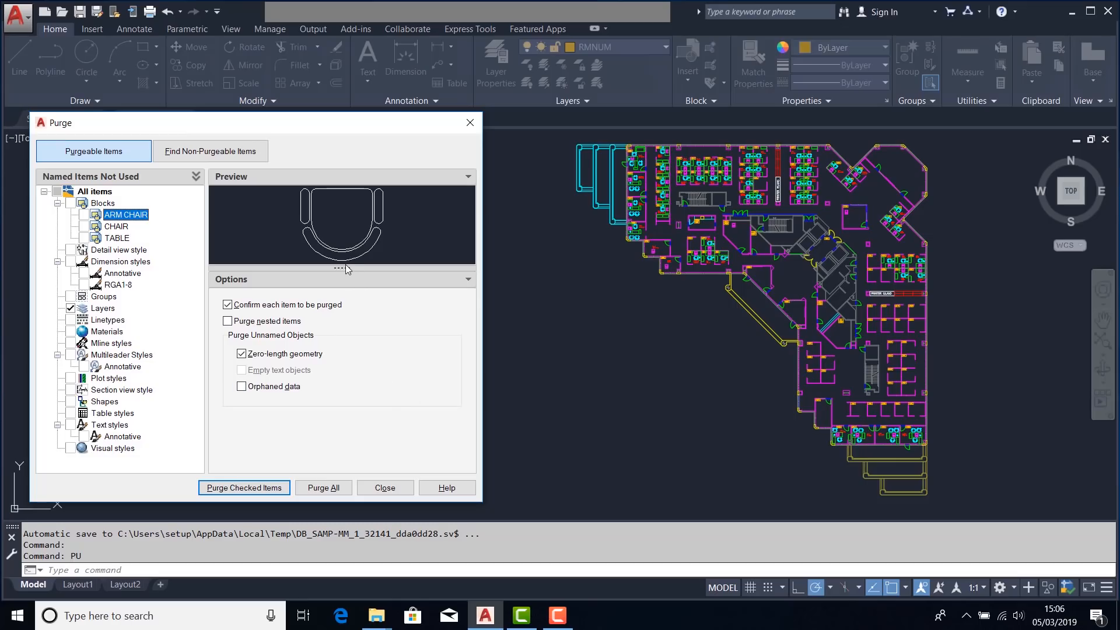
Enlarge the ARM CHAIR block preview pane, then close the Purge dialog
drag(346, 268, 346, 336)
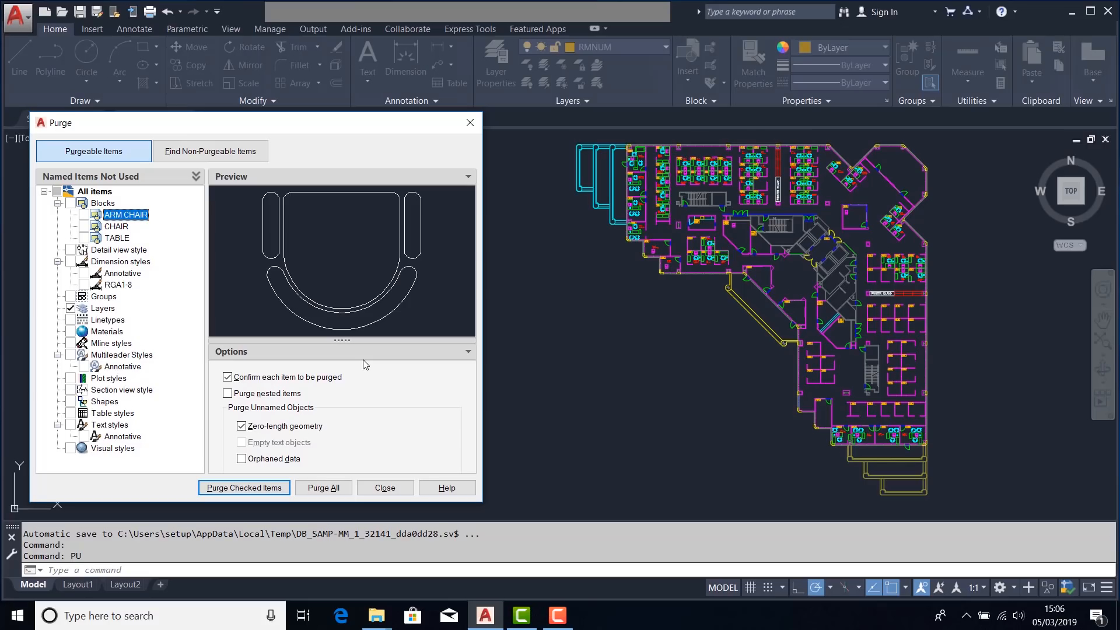
mouse_move(358, 320)
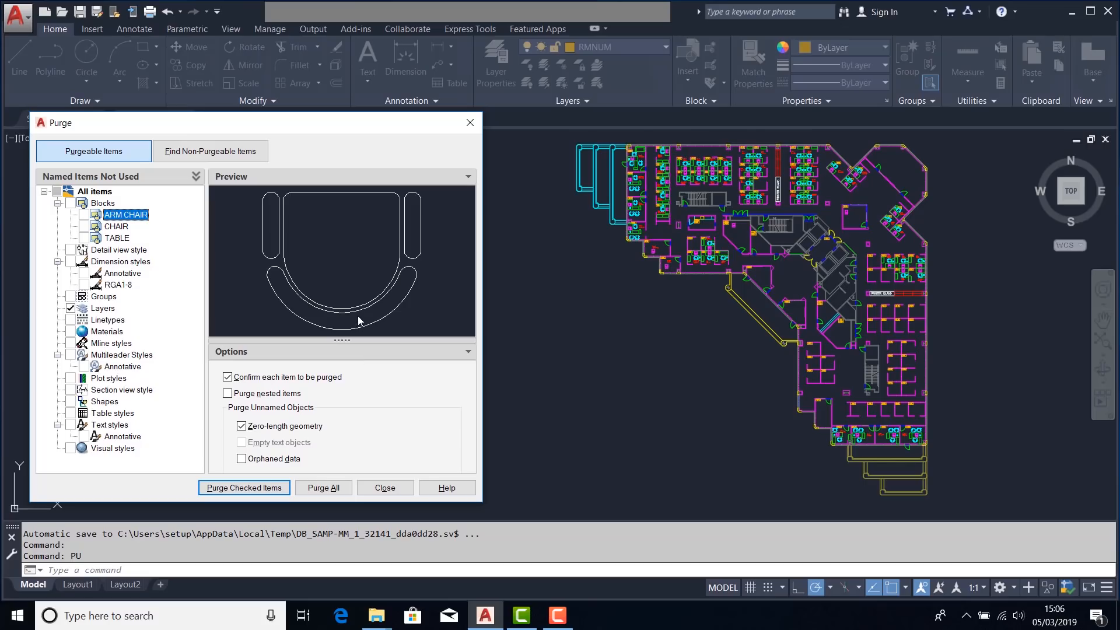
mouse_move(449, 137)
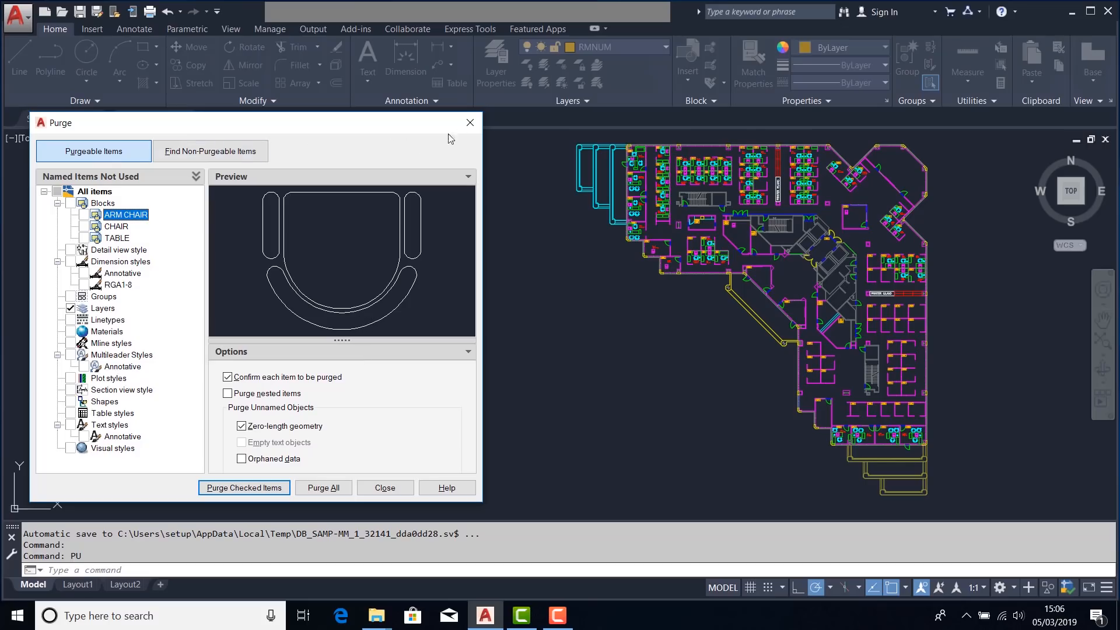
click(383, 487)
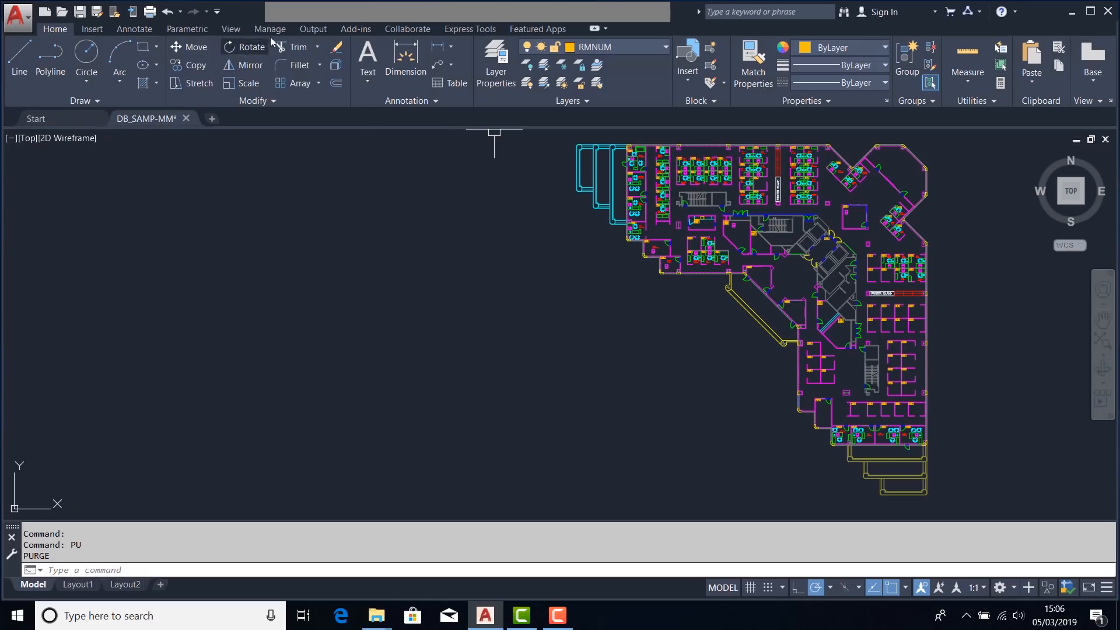
Close the DB_SAMP-MM drawing so the Start tab with recent documents shows
click(270, 28)
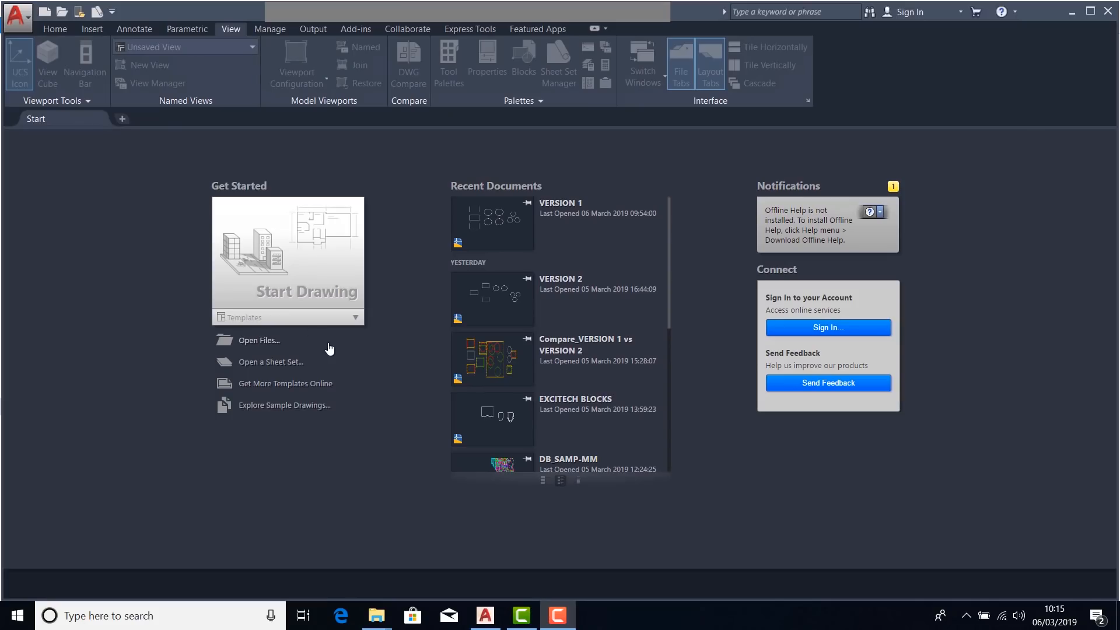
Start DWG Compare with VERSION 1.dwg as base and VERSION 2.dwg as reference
click(18, 15)
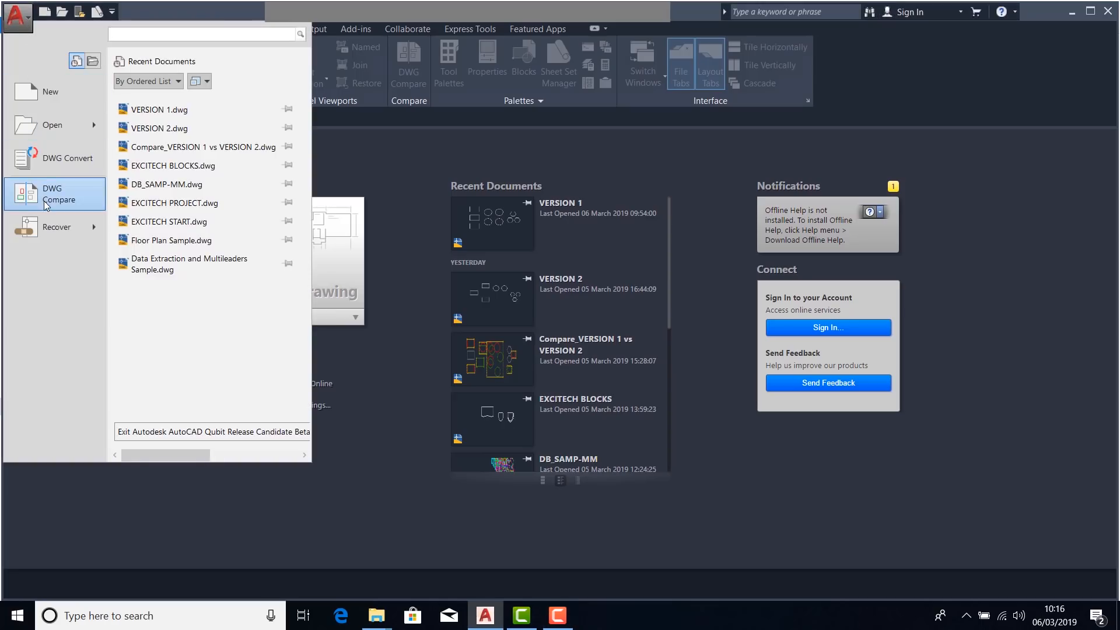
click(60, 194)
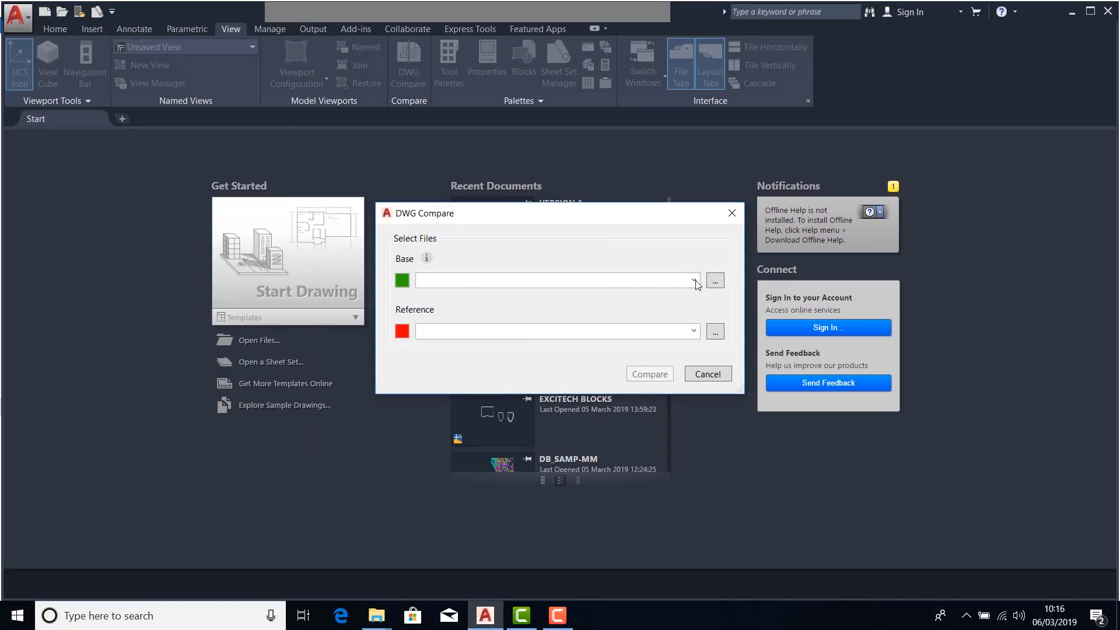
click(693, 280)
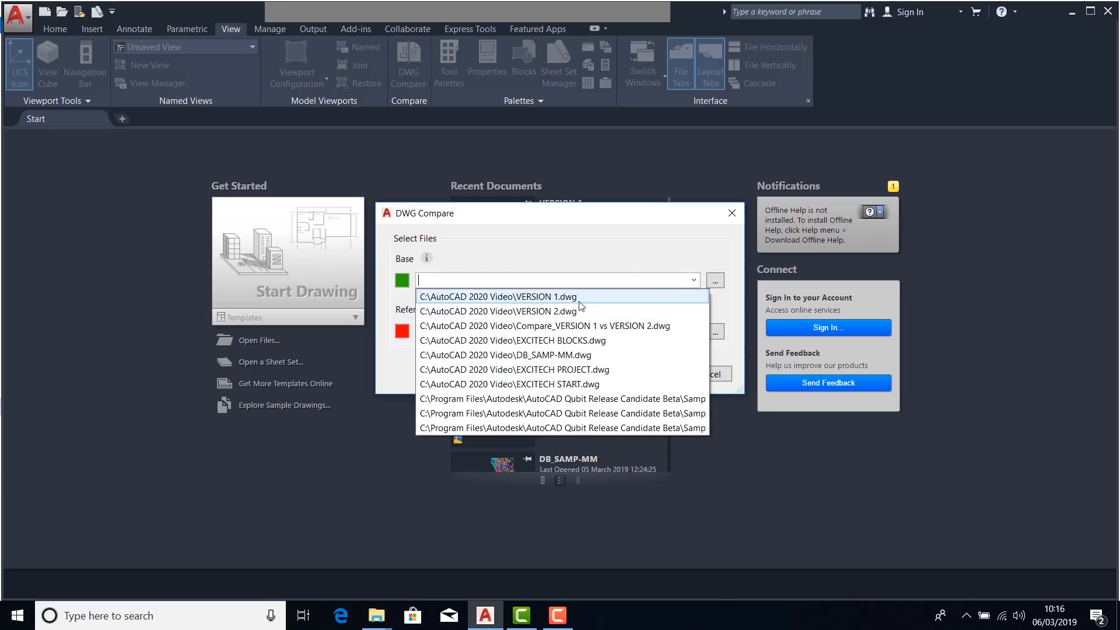
click(498, 296)
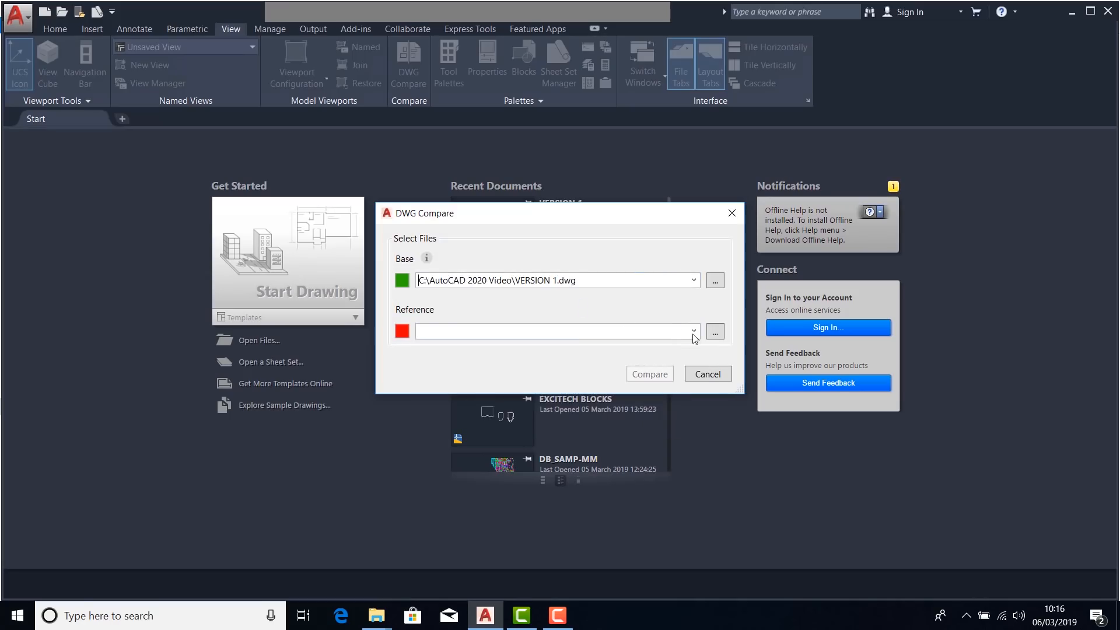
click(692, 330)
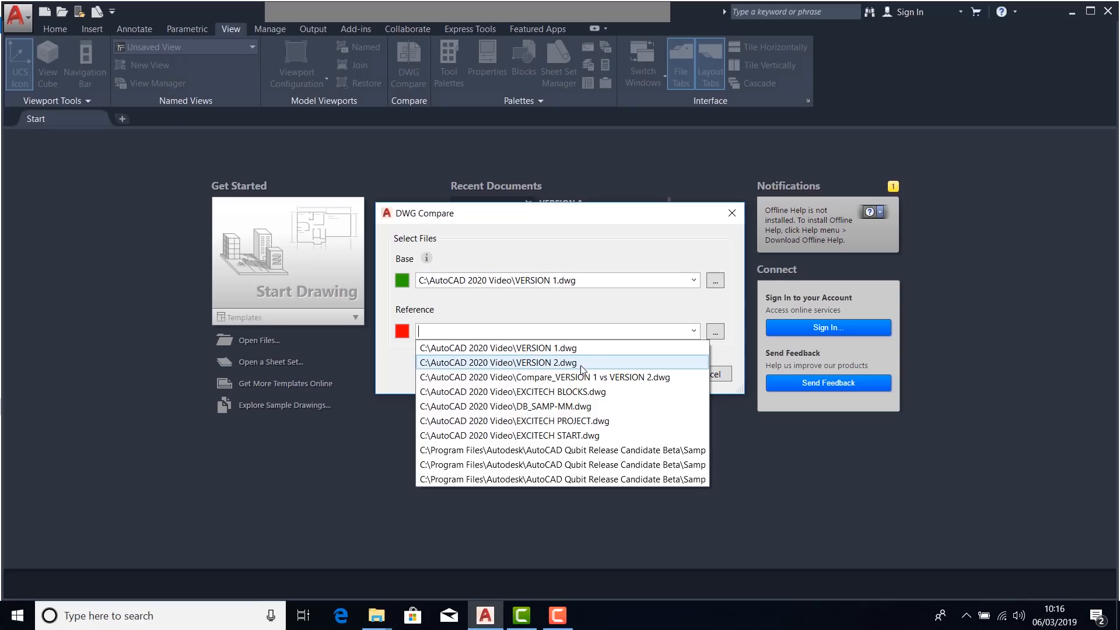
click(498, 361)
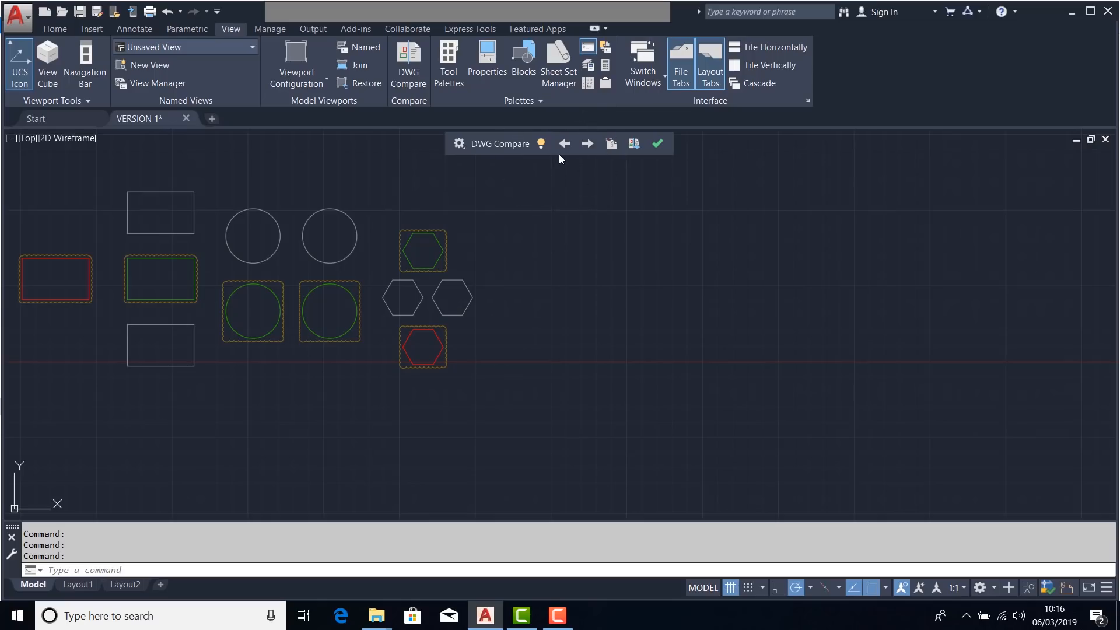
mouse_move(559, 165)
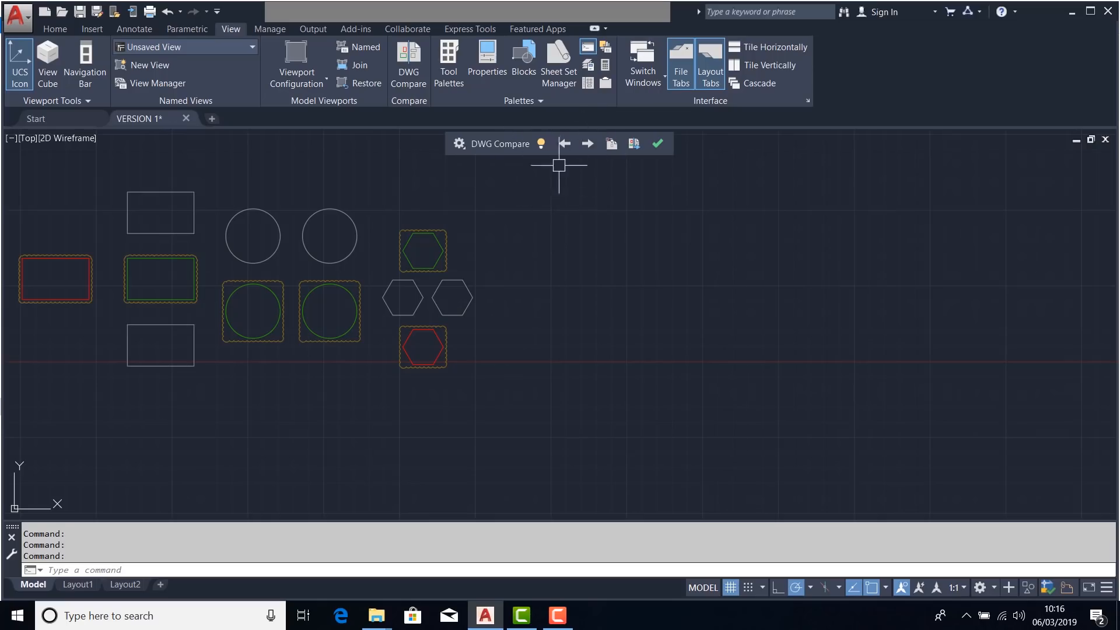
mouse_move(460, 161)
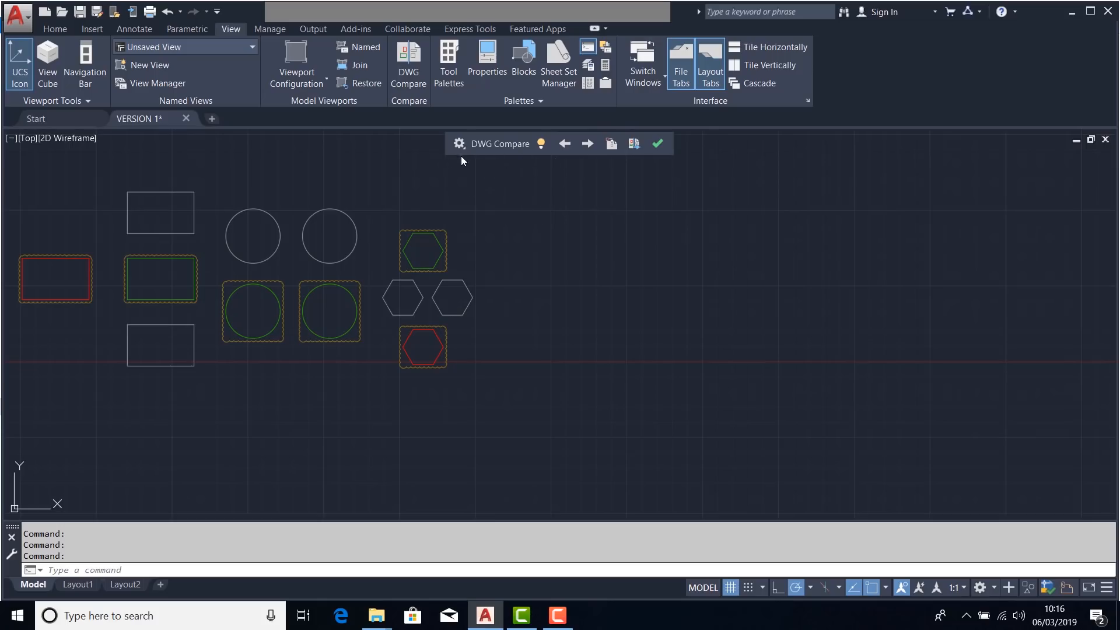
Show the DWG Compare settings for difference colours, revision clouds and filters
click(459, 144)
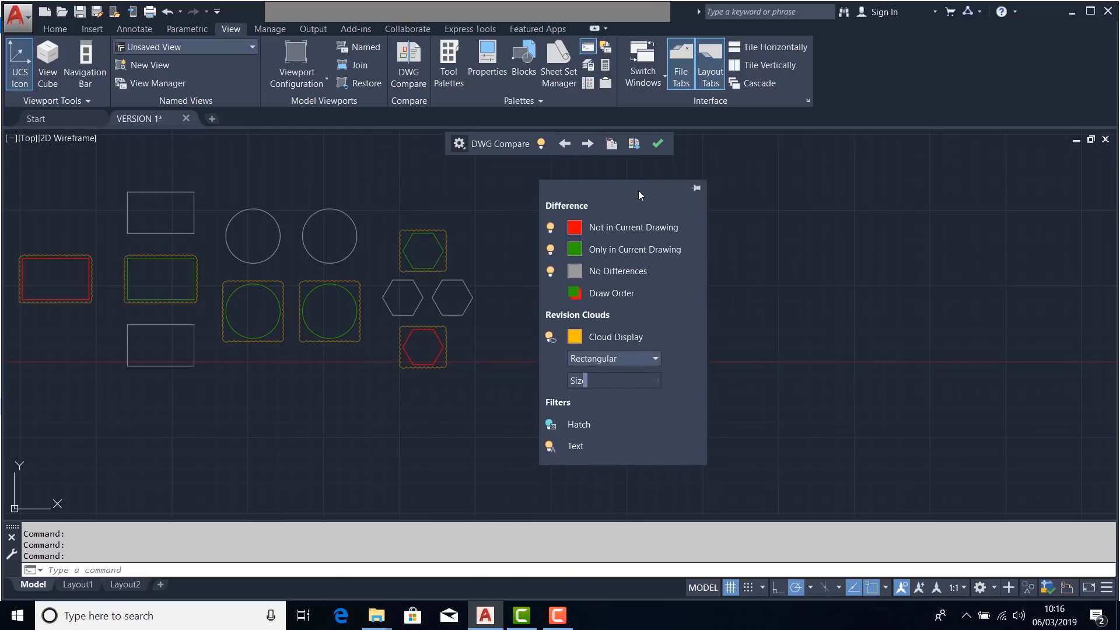
mouse_move(695, 188)
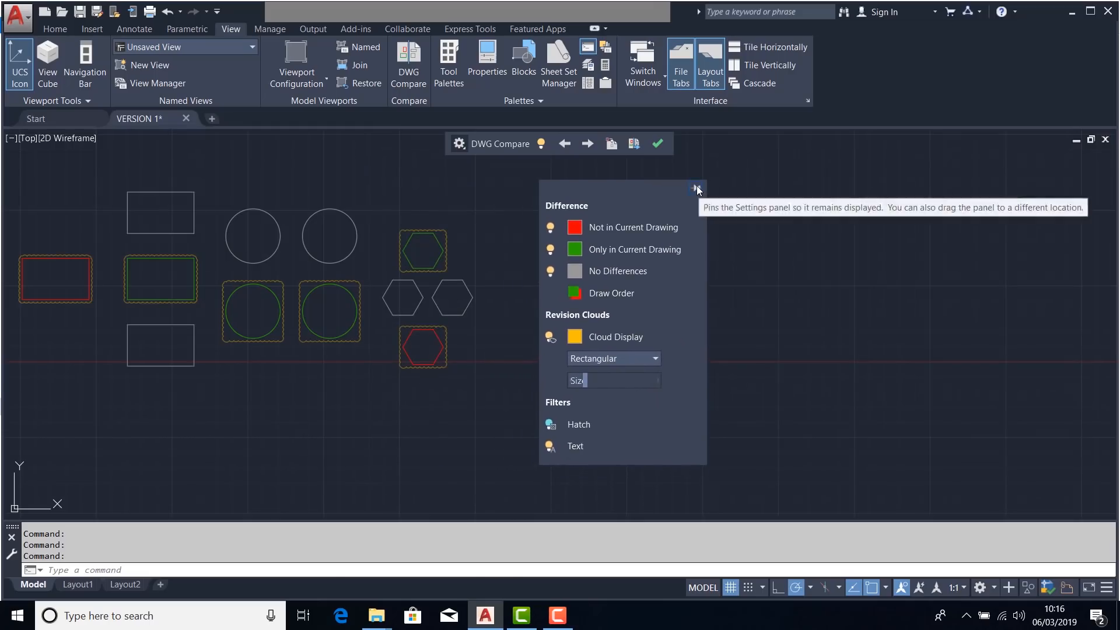
mouse_move(747, 215)
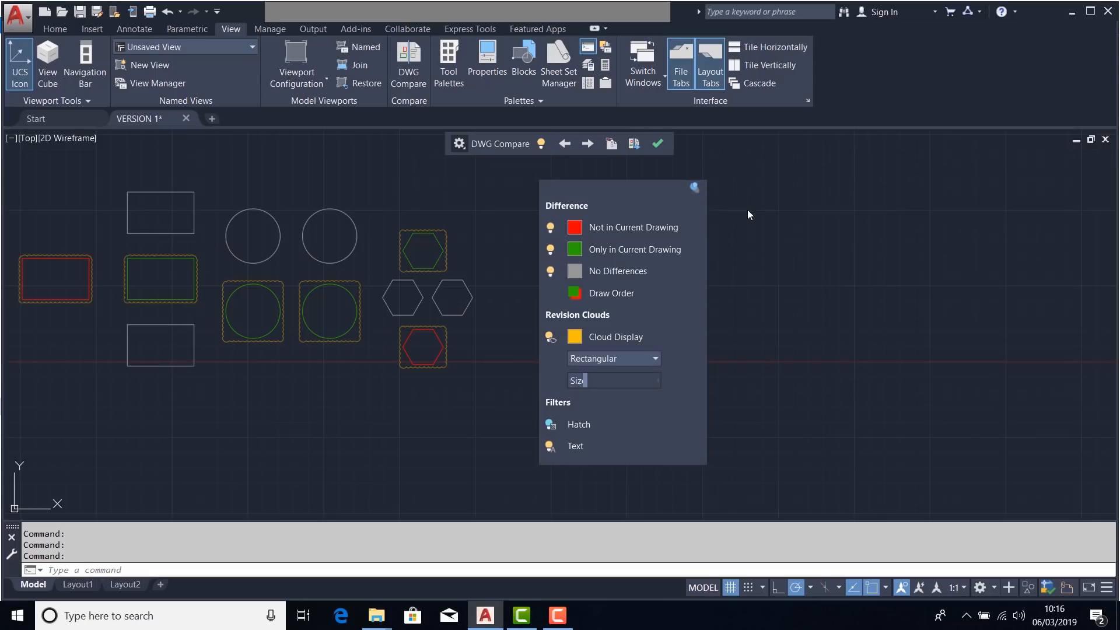
mouse_move(772, 229)
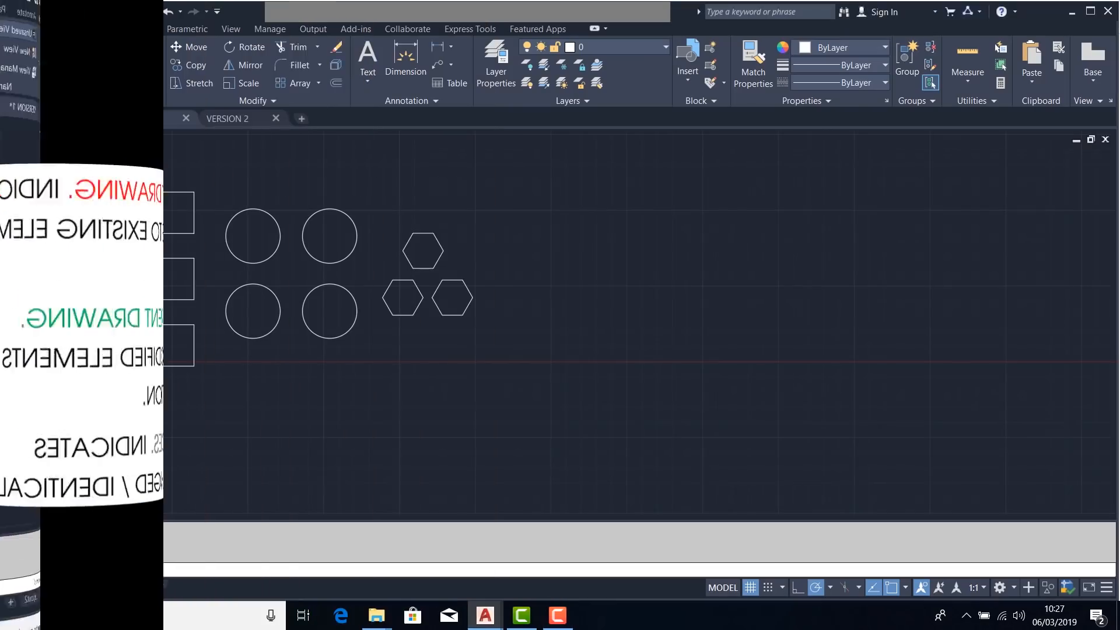
Switch to the VERSION 1 drawing, shown without comparison highlights
click(137, 119)
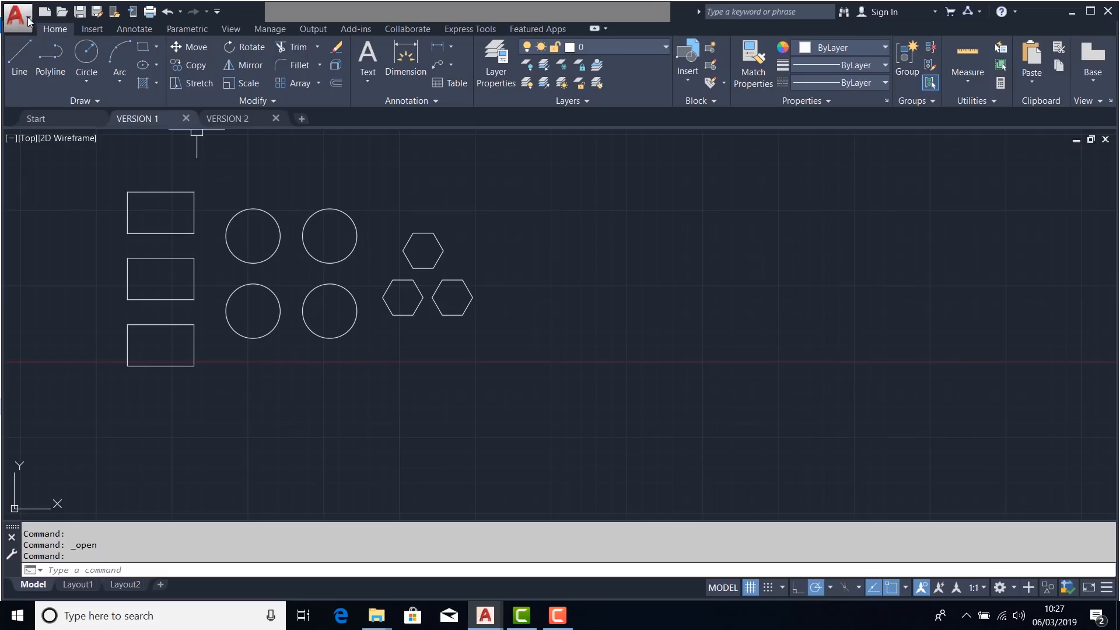
Start DWG Compare from the Collaborate ribbon for the current VERSION 1 drawing
click(15, 15)
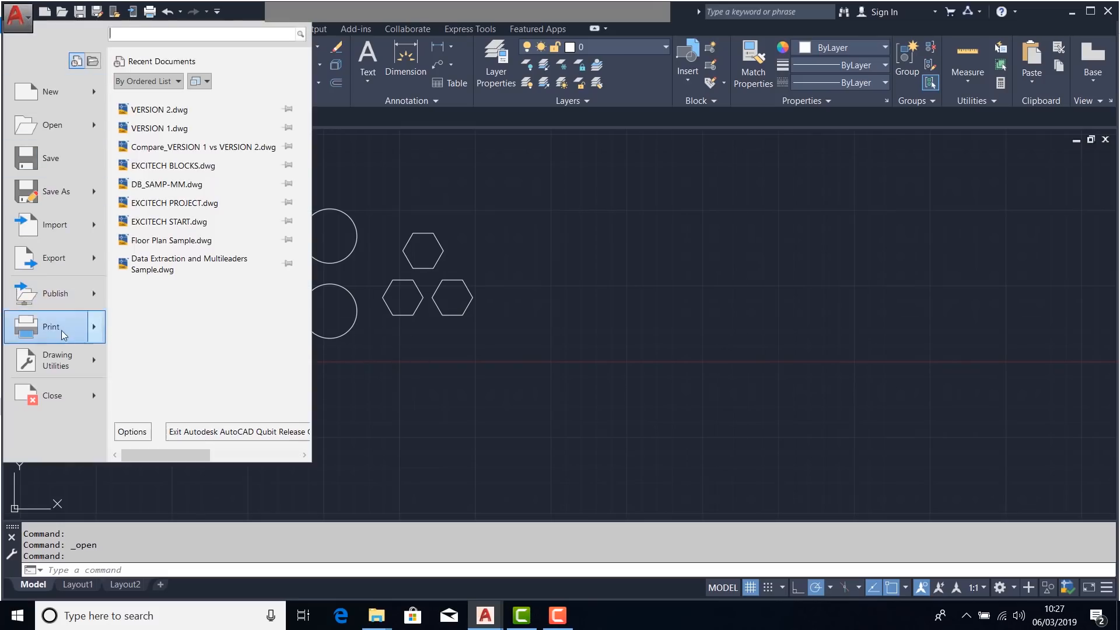
click(58, 361)
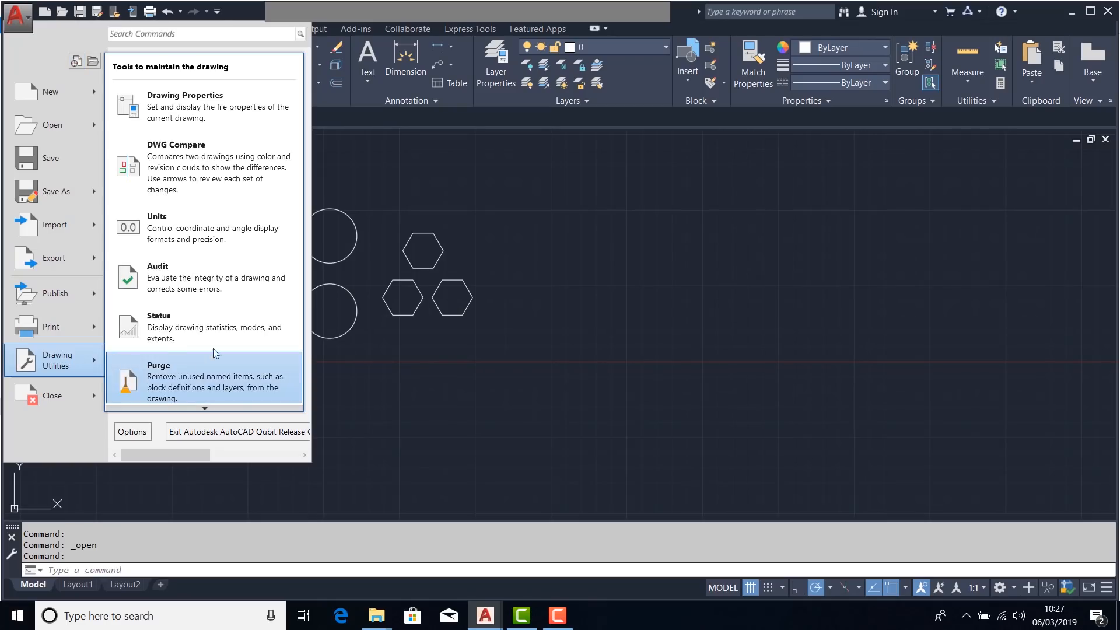
mouse_move(220, 171)
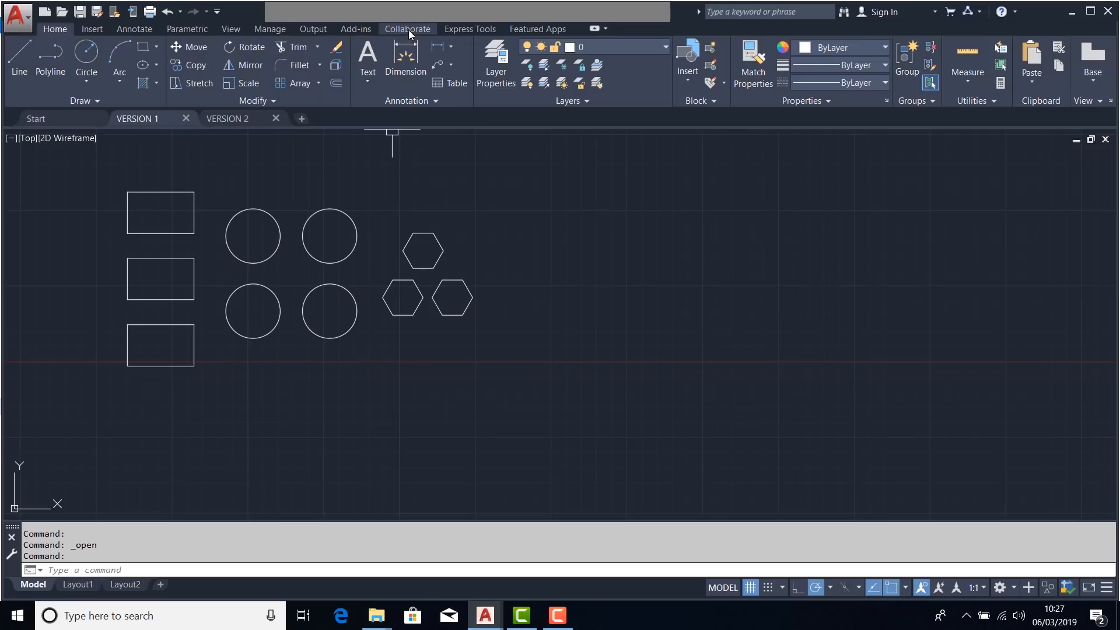
click(407, 28)
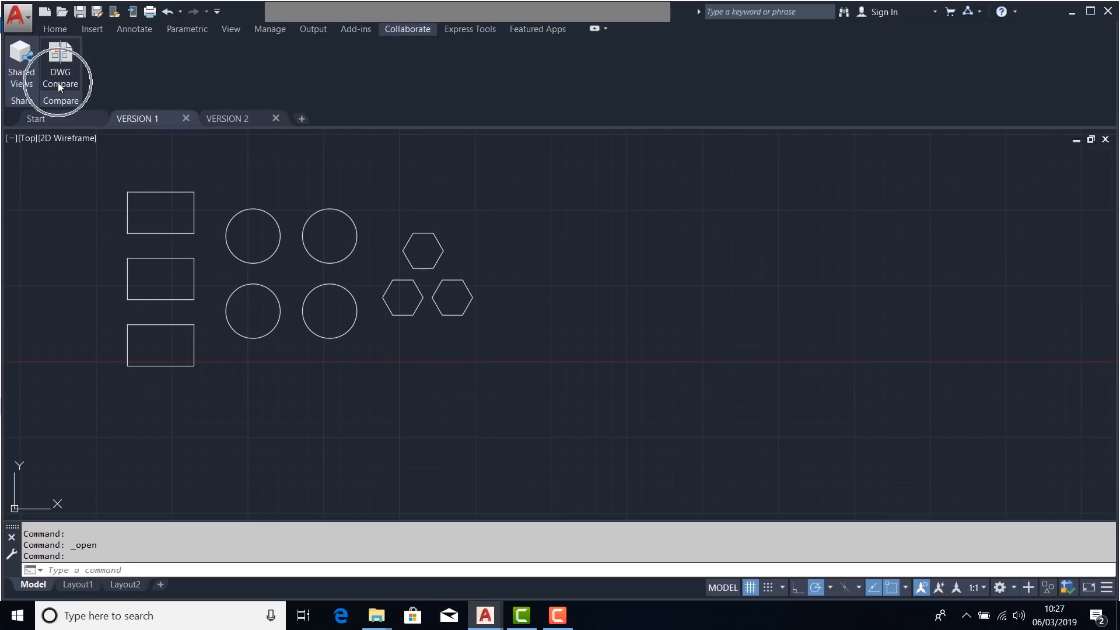
click(230, 28)
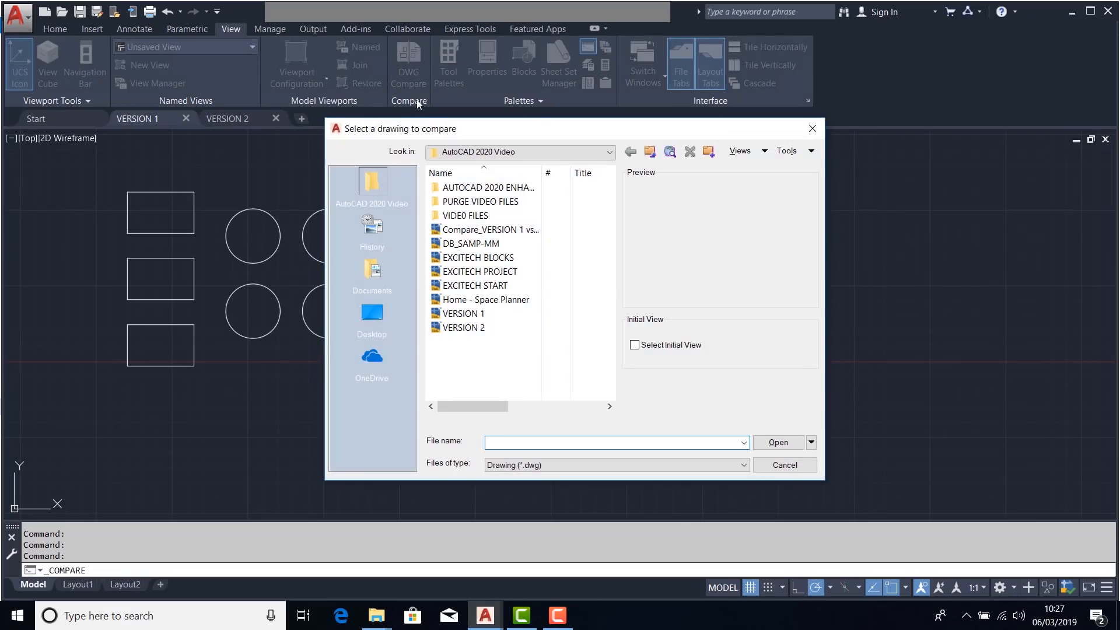
Choose VERSION 2 as the drawing to compare against
click(463, 327)
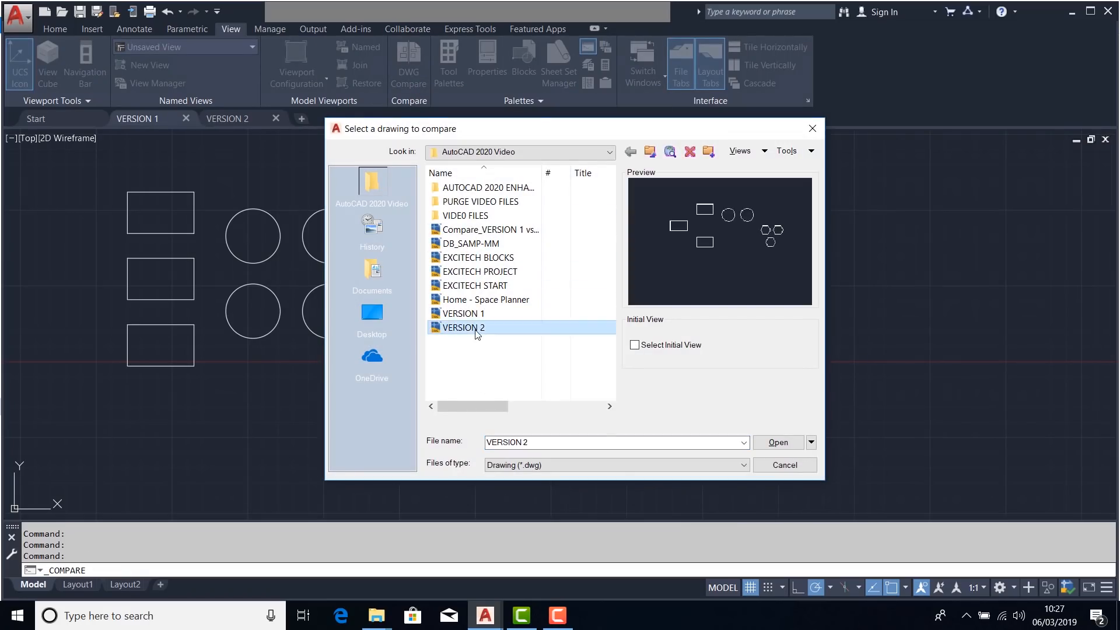
click(778, 442)
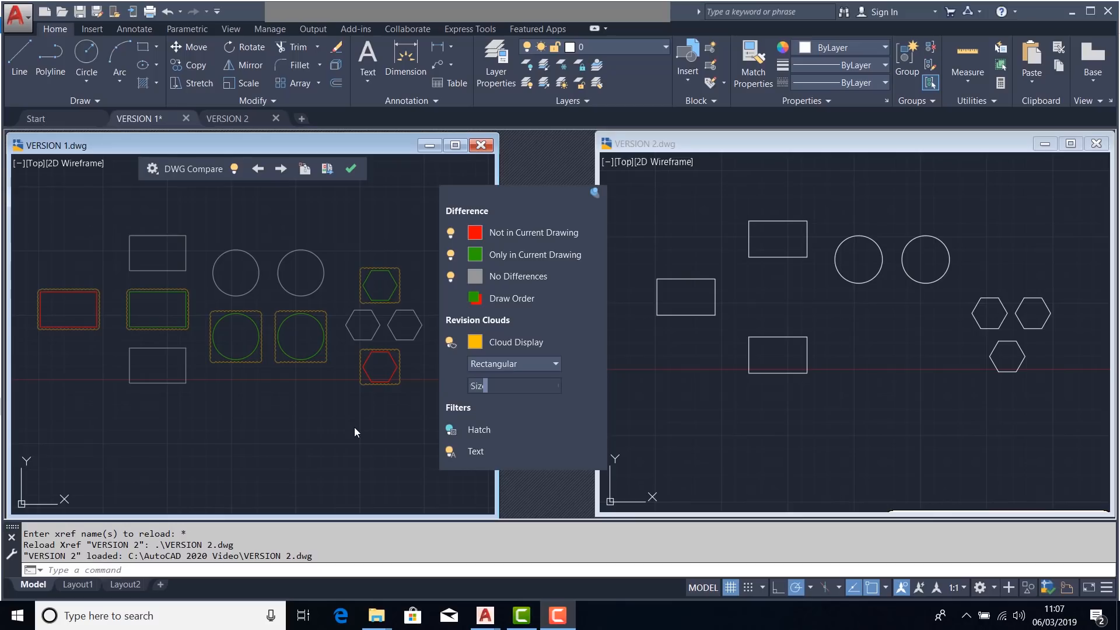
mouse_move(355, 421)
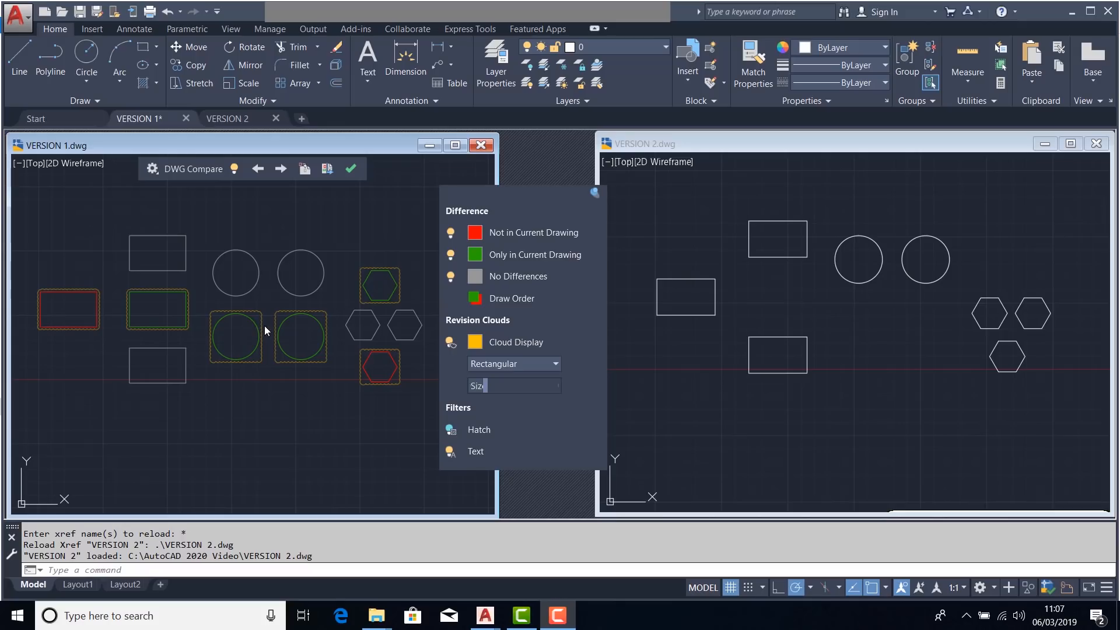
mouse_move(284, 338)
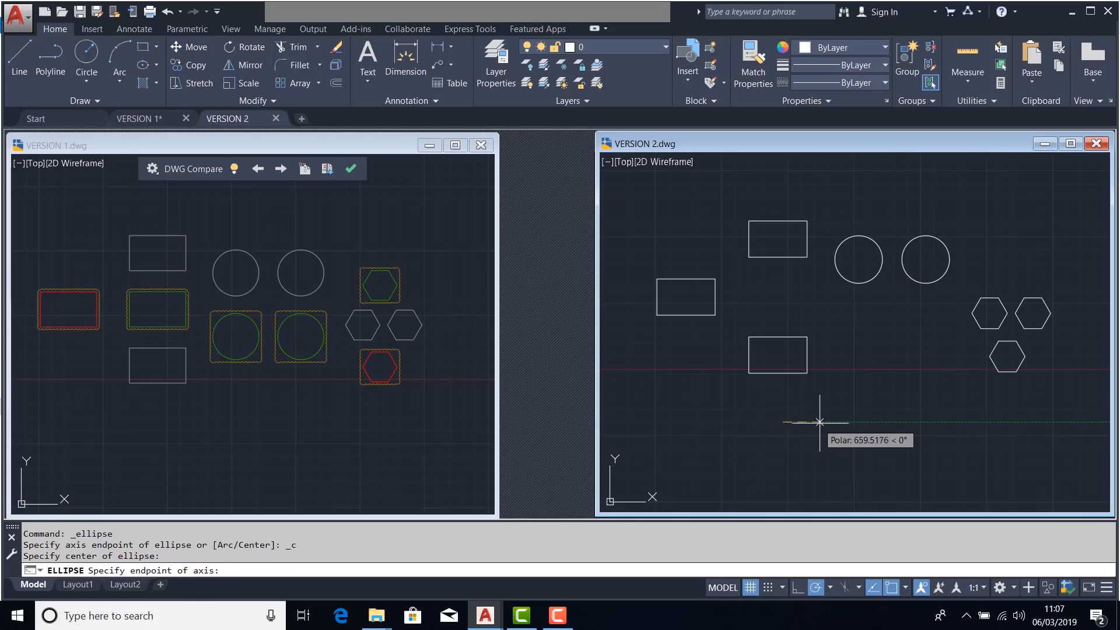
Finish the ellipse's first axis, then reload changed VERSION 2 into the comparison
click(820, 421)
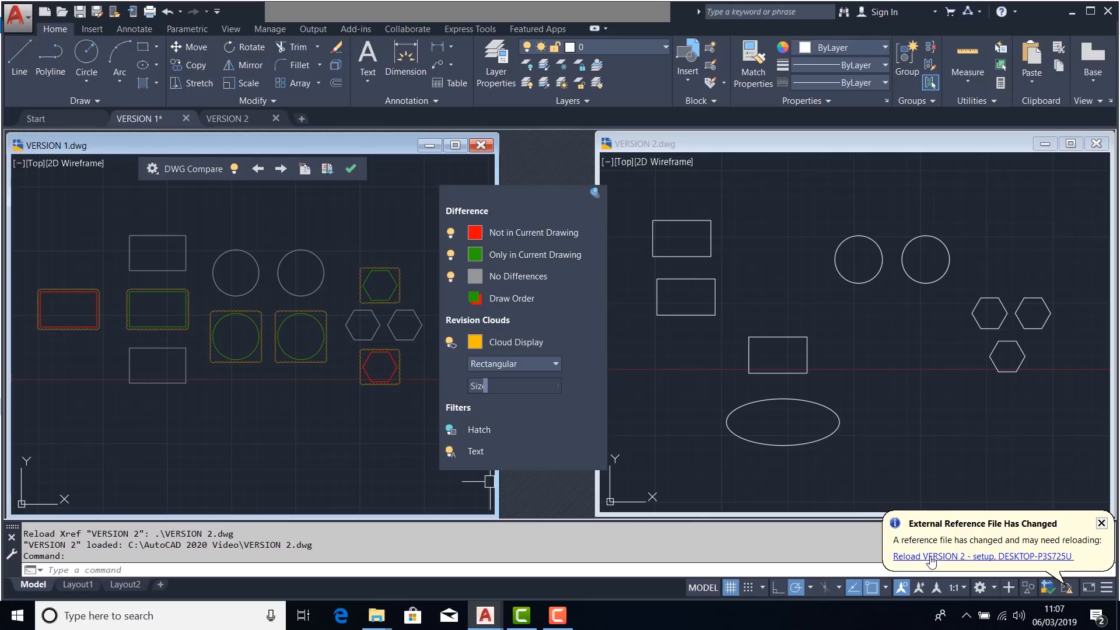
click(982, 555)
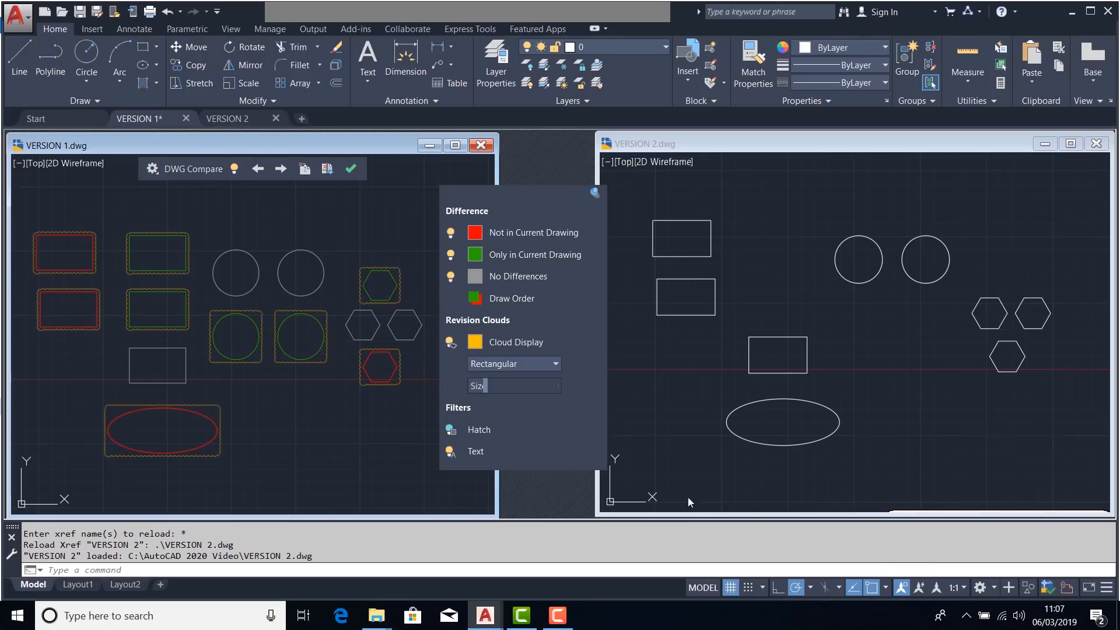